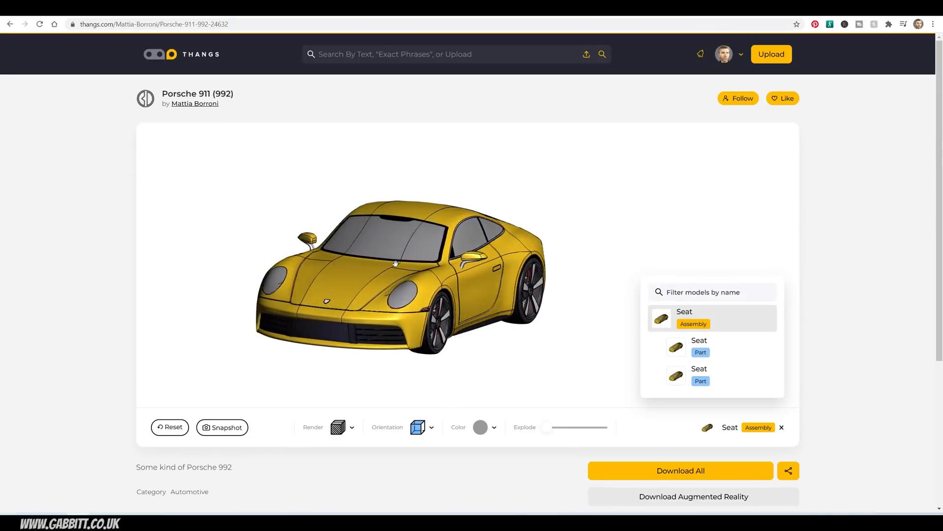
Turn the Porsche 911 to a side view and drag the Explode slider to spread its parts apart.
left_click_drag(397, 264, 445, 281)
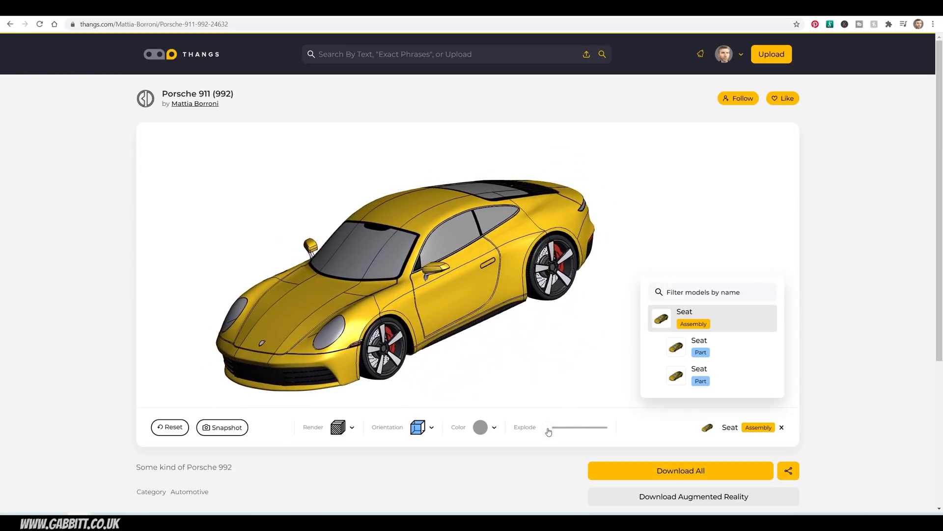
left_click_drag(547, 427, 566, 427)
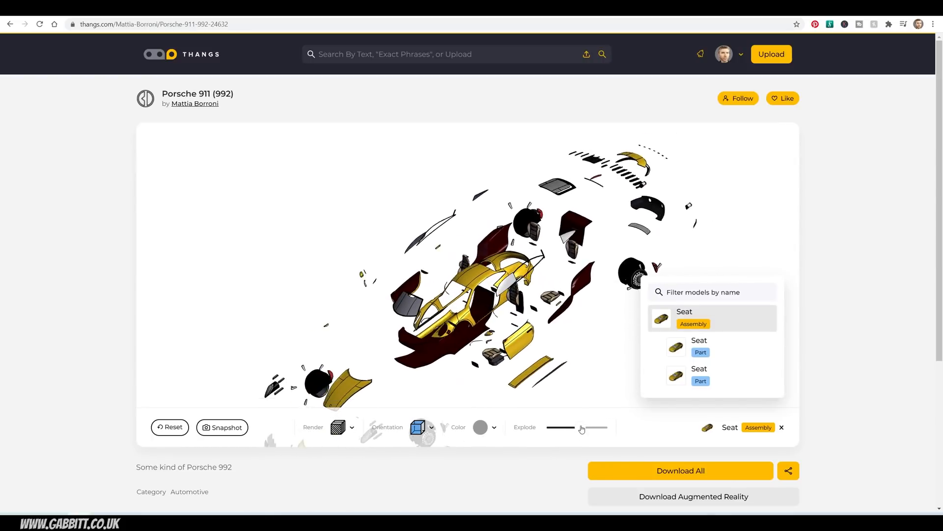
left_click_drag(582, 427, 554, 427)
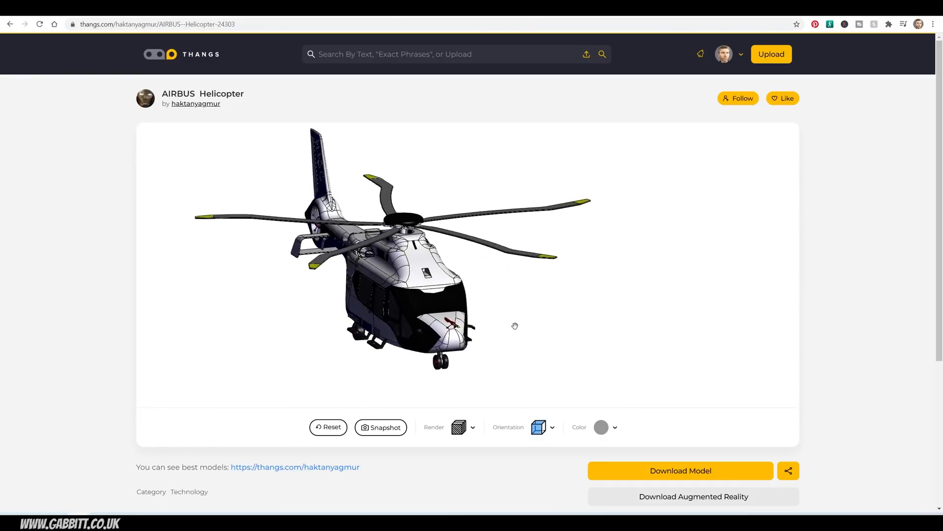
Orbit the AIRBUS Helicopter to view it from the side, the front and further angles.
left_click_drag(514, 326, 441, 325)
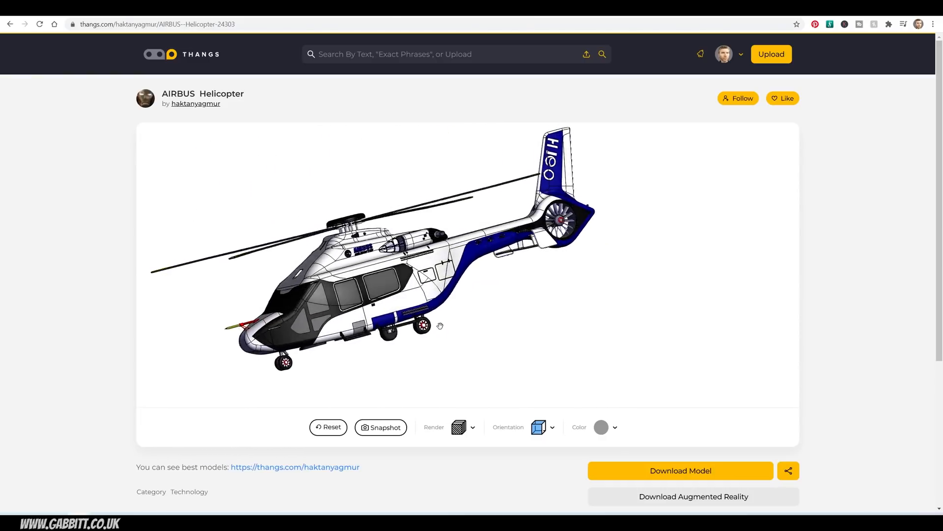
left_click_drag(439, 325, 589, 313)
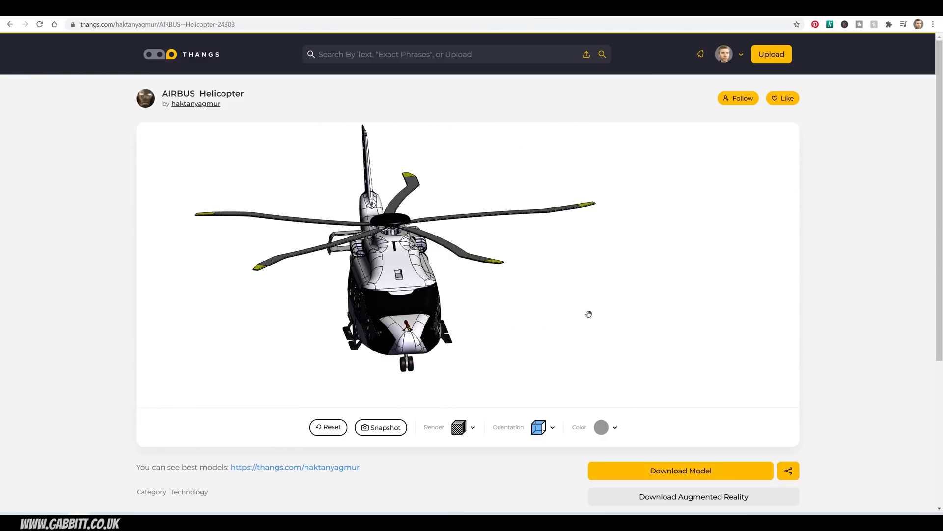
left_click_drag(589, 314, 481, 308)
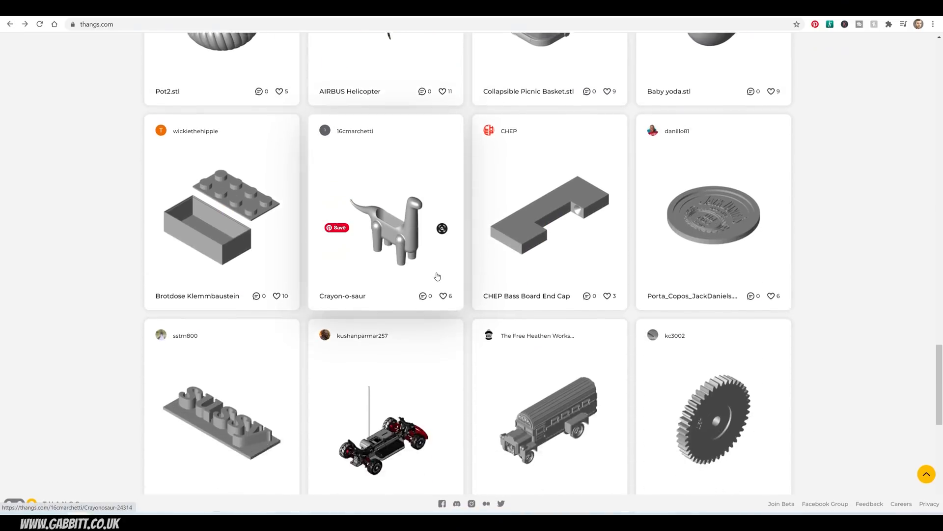
Find the Ironman card in the model grid, open it and turn the figure to show its back.
scroll("down", 3)
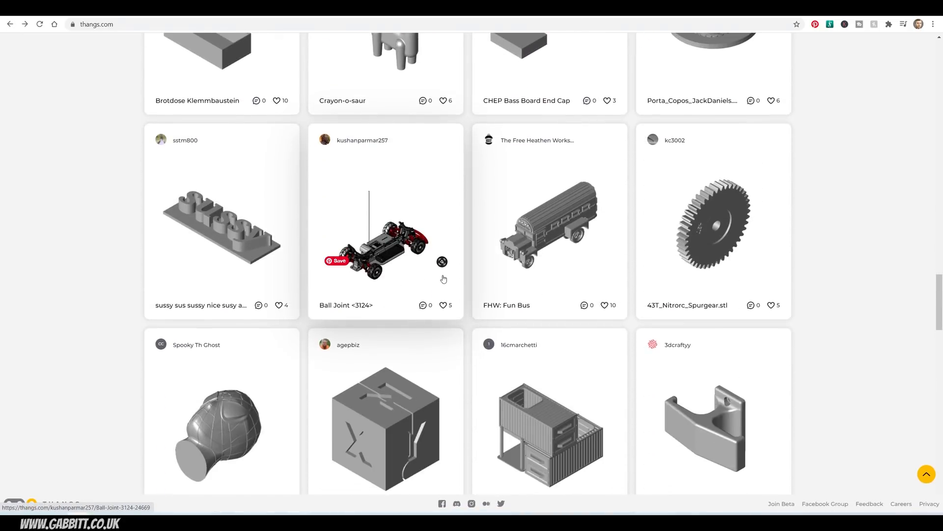
scroll("down", 3)
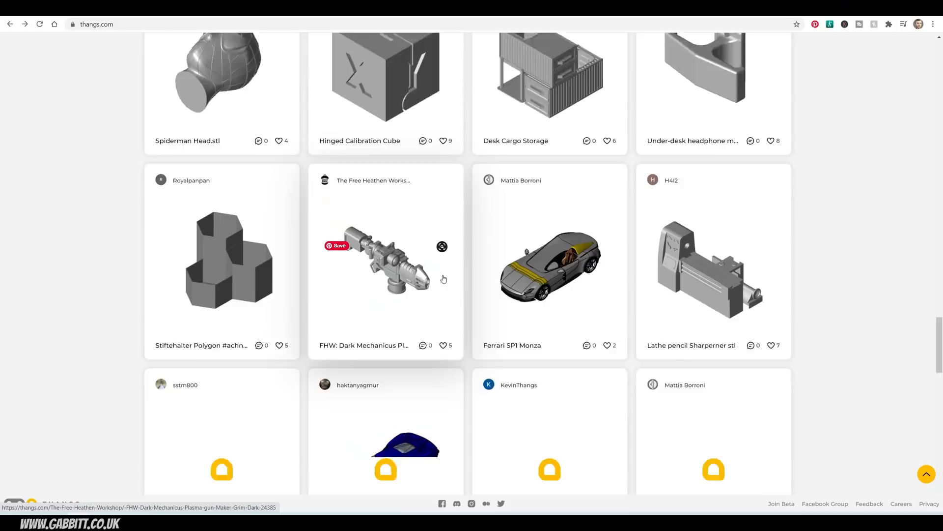
scroll("down", 3)
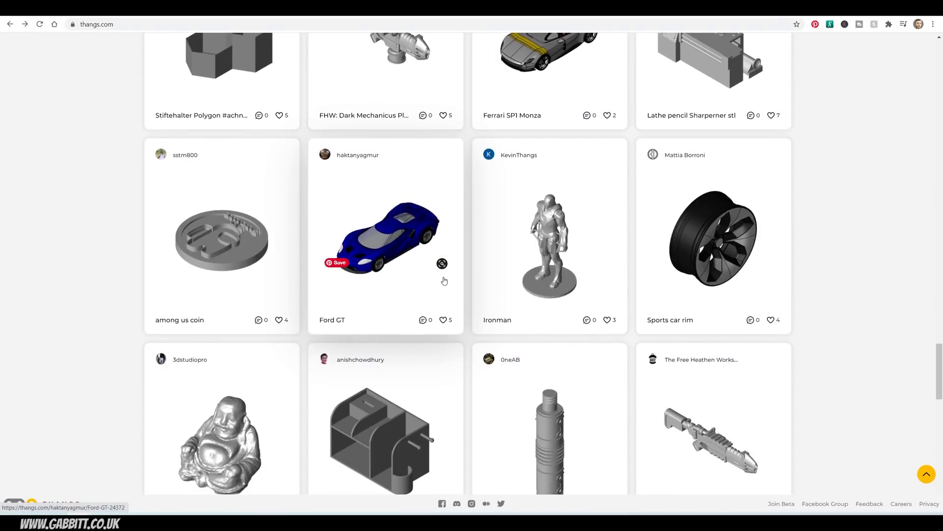
left_click(548, 247)
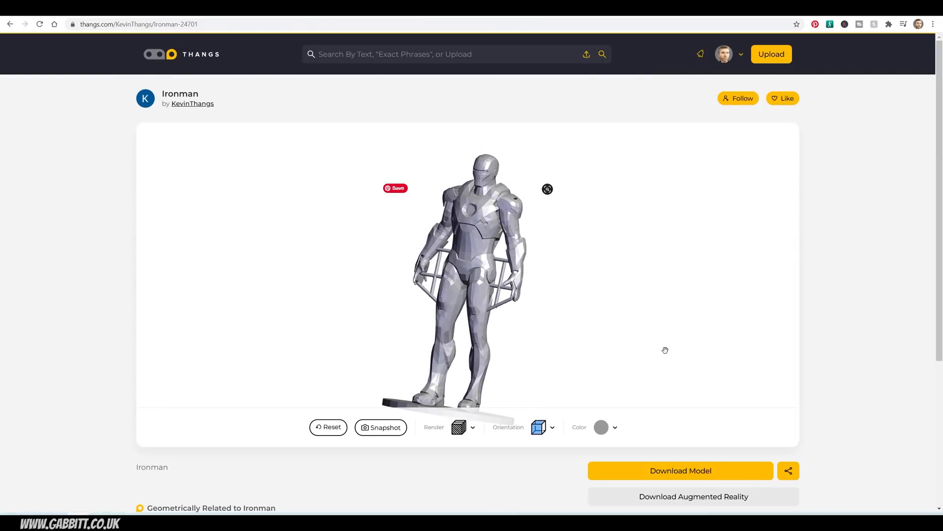
left_click_drag(665, 349, 717, 352)
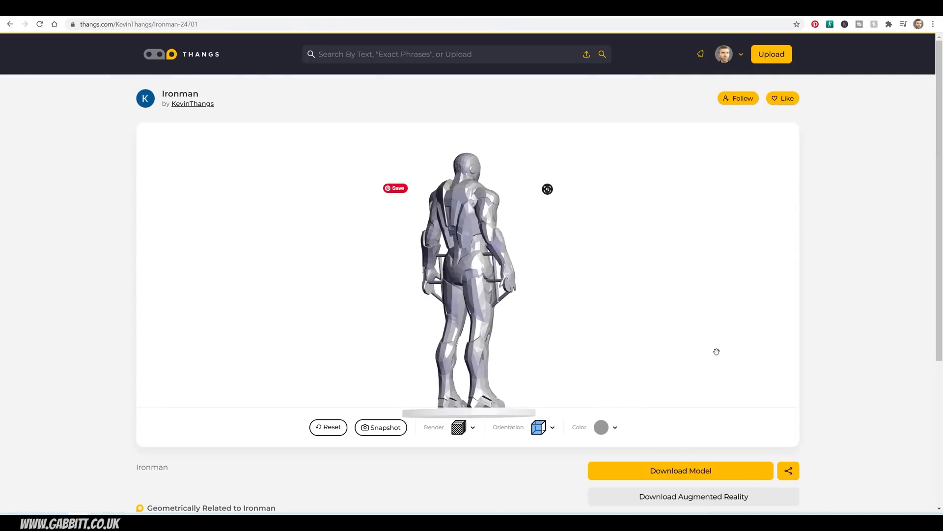
left_click_drag(716, 352, 551, 350)
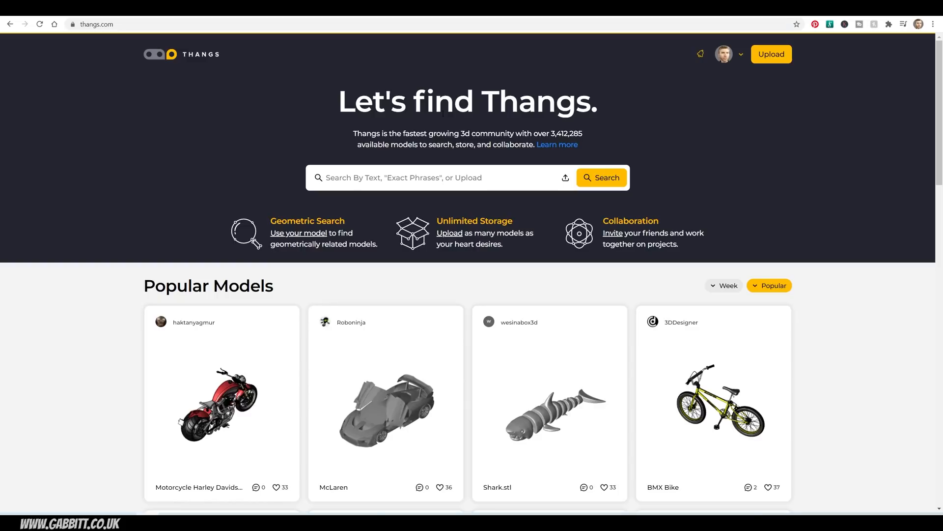
mouse_move(740, 54)
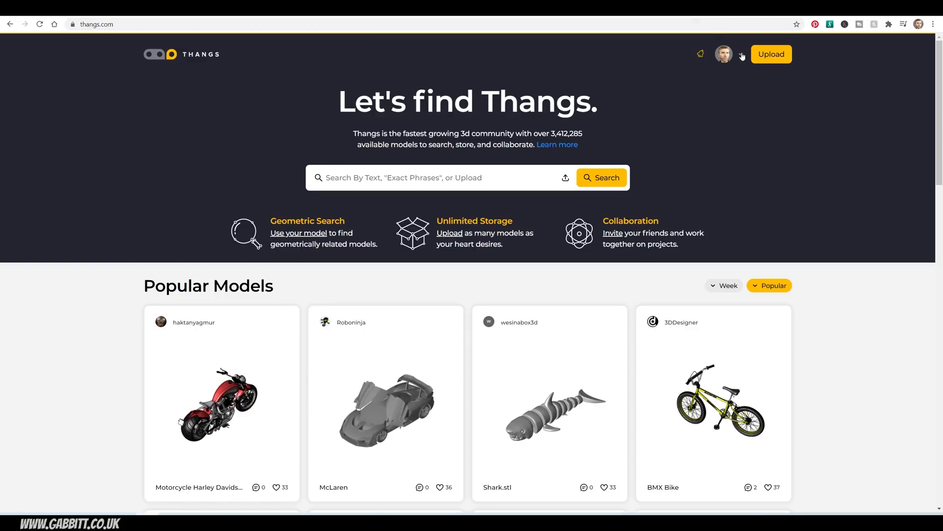
Go to the Public Portfolio page from the account menu.
left_click(724, 54)
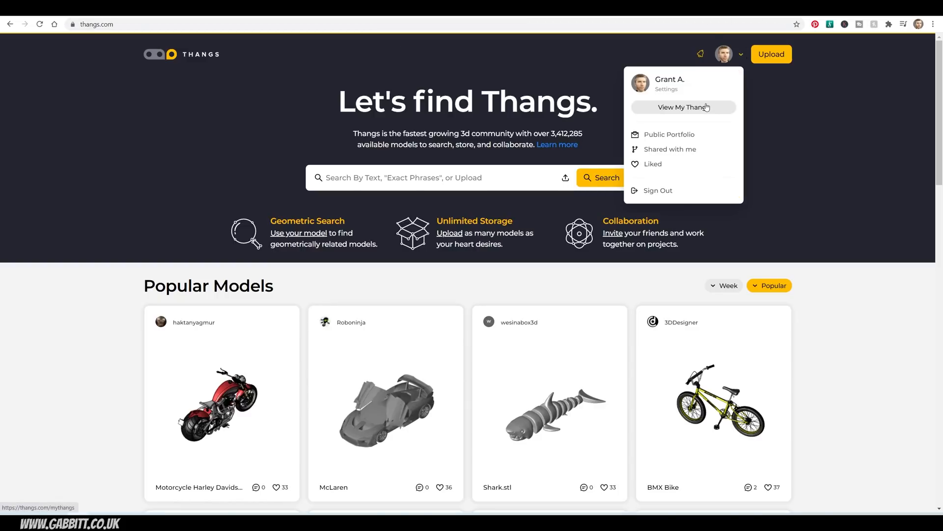
mouse_move(682, 135)
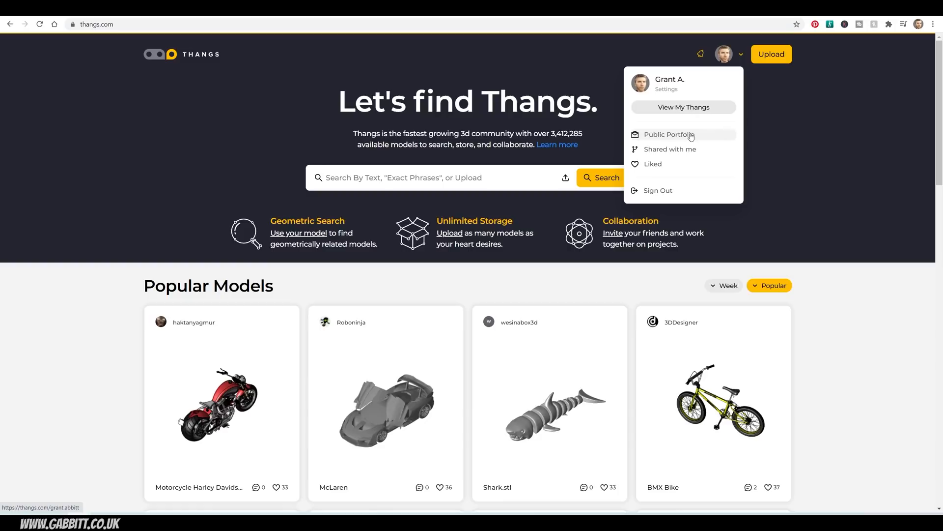
mouse_move(677, 164)
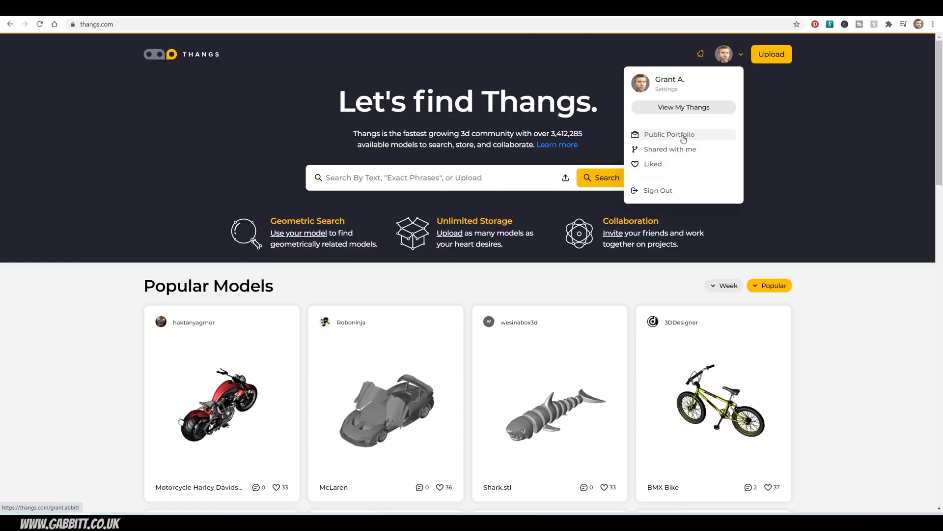
left_click(669, 134)
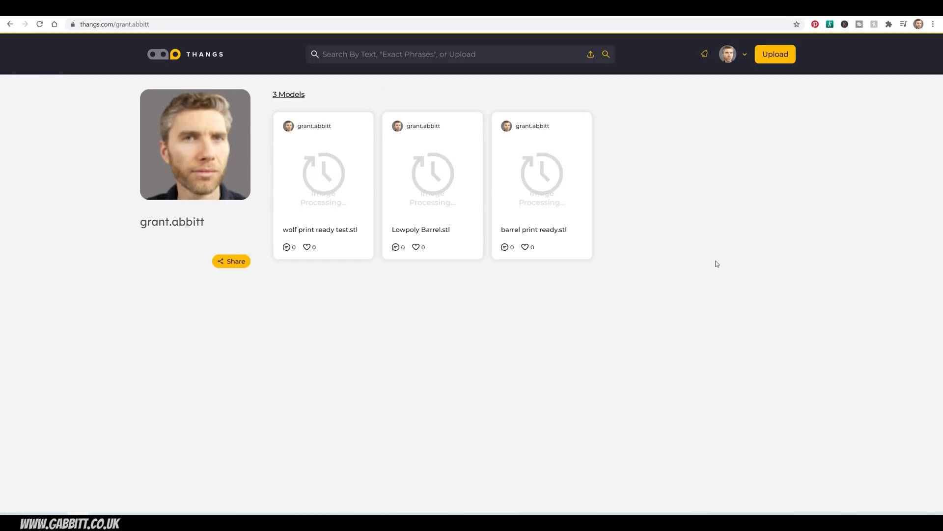
mouse_move(707, 283)
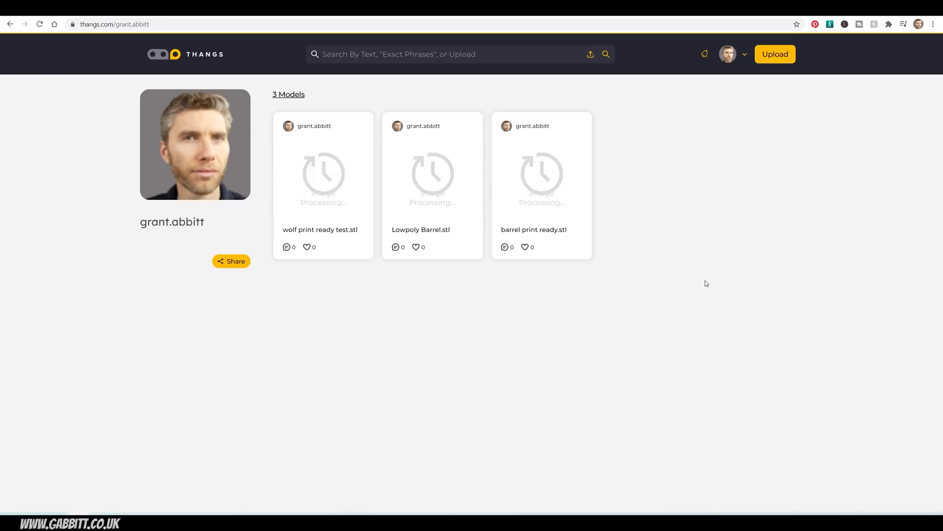
Start a new upload and browse for the toadstool character.stl file.
left_click(776, 54)
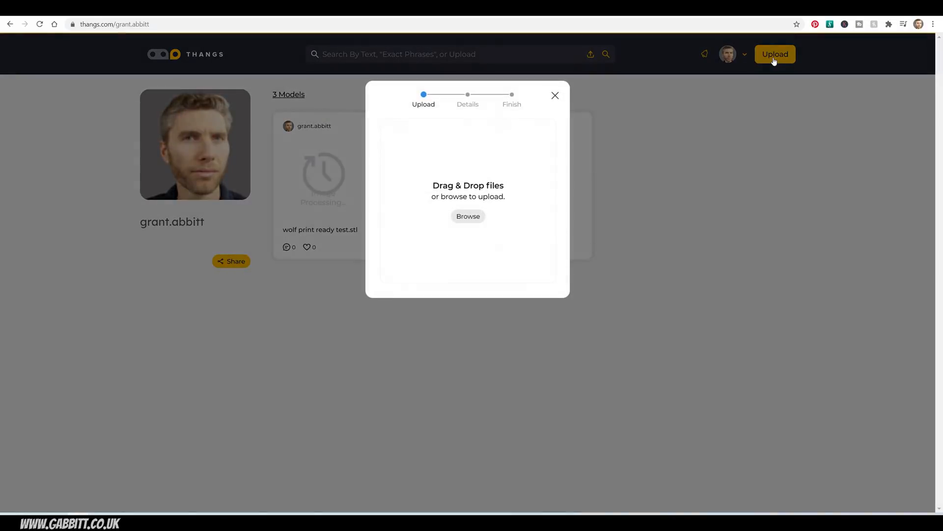
left_click(468, 217)
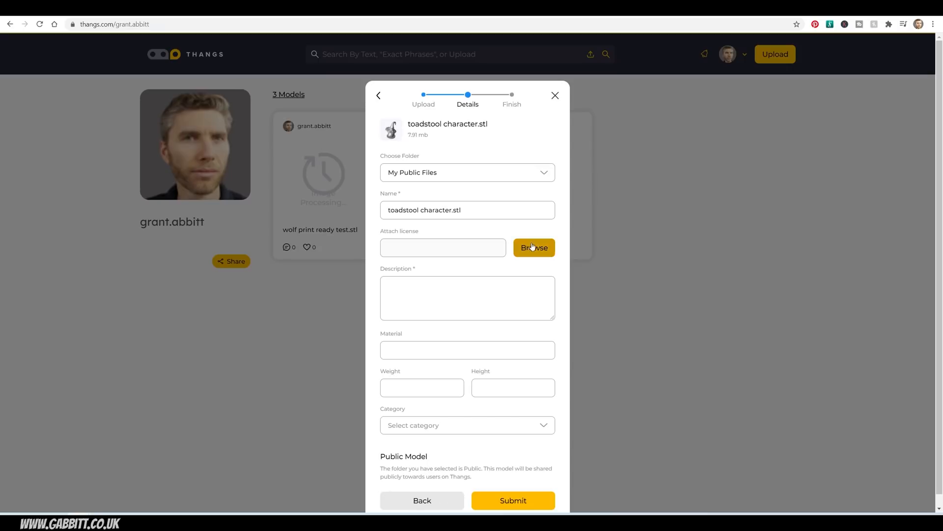
mouse_move(538, 255)
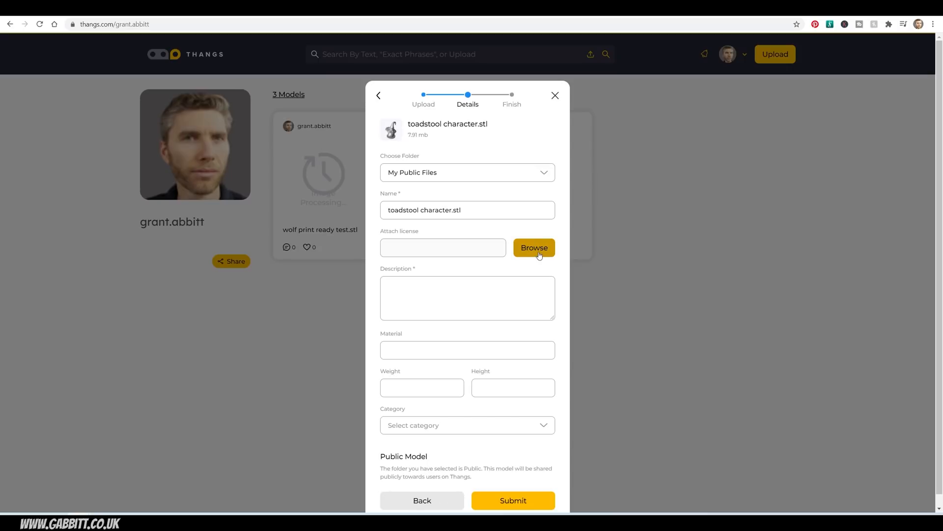
Give the toadstool a Blender description, set its category to Characters and submit the upload.
type("toadstool character made in Blender")
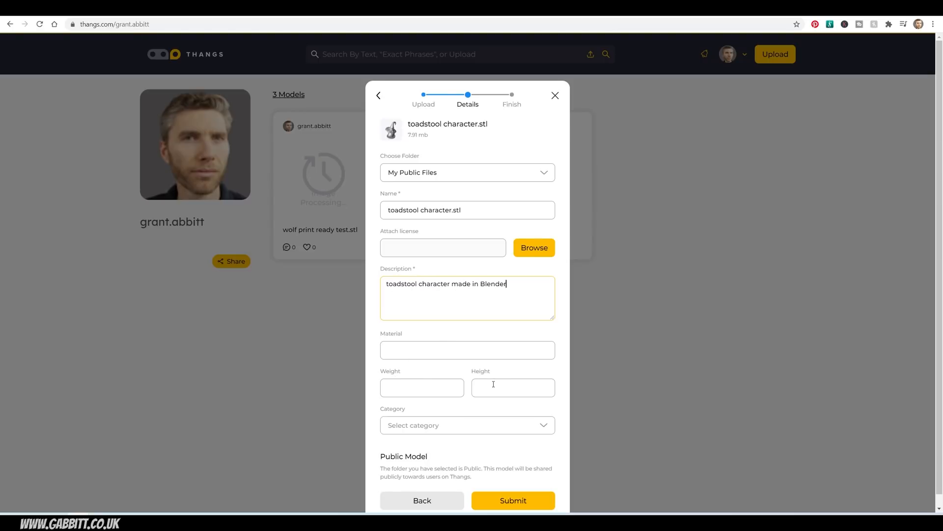
left_click(467, 424)
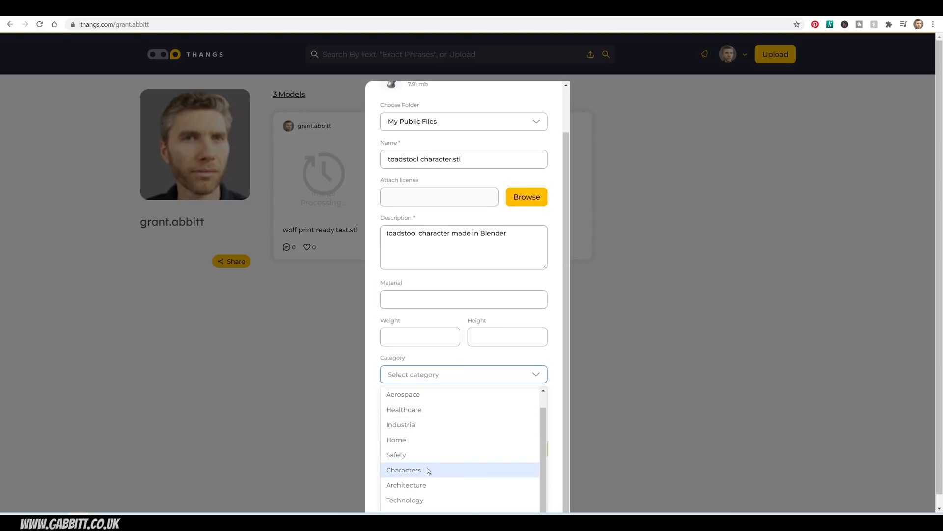
left_click(404, 470)
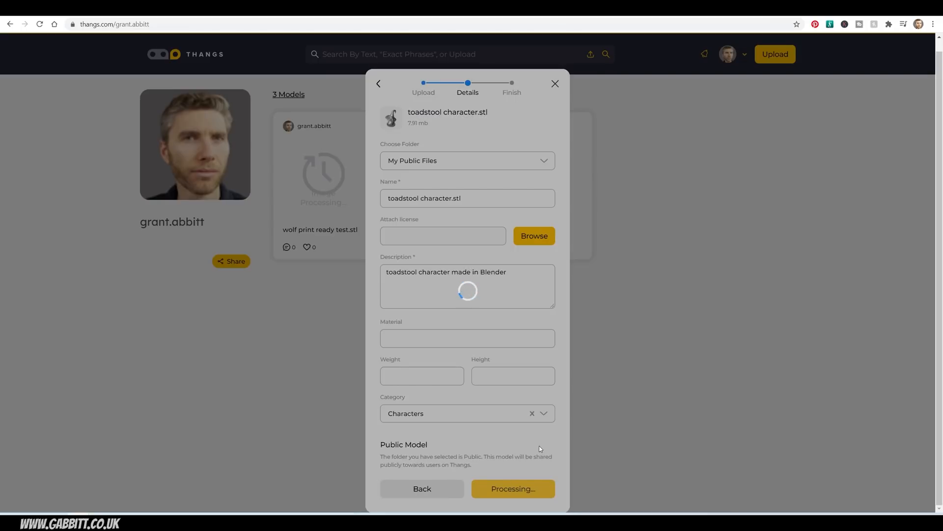
left_click(513, 488)
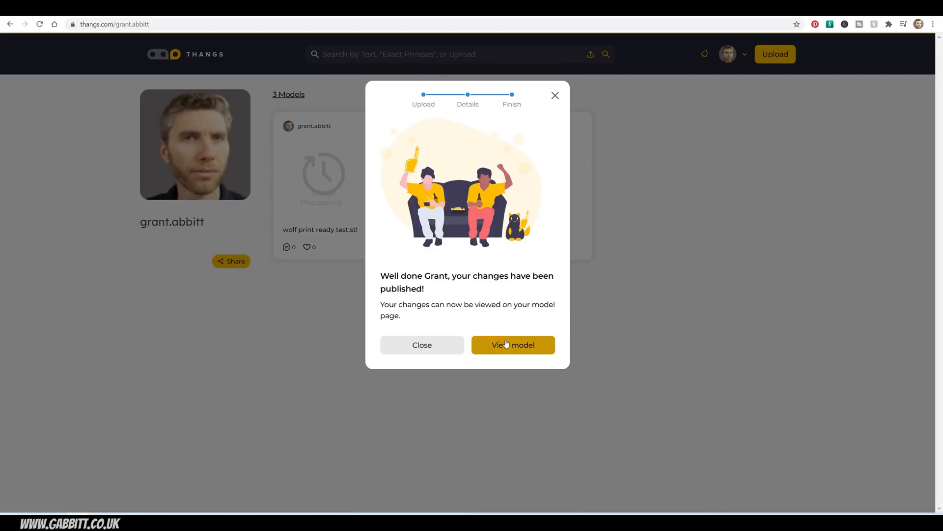
View the published toadstool model, tint it light blue and reset it to the front view.
left_click(513, 345)
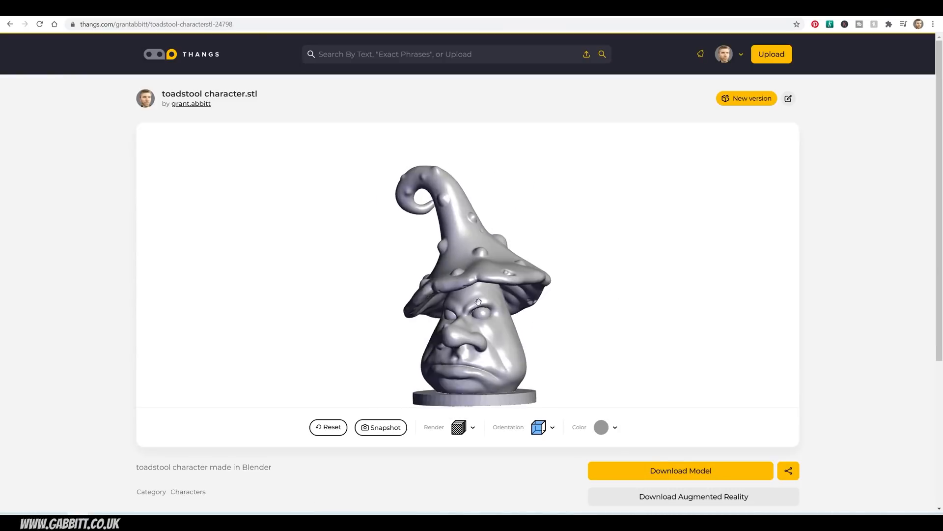
left_click_drag(478, 301, 437, 300)
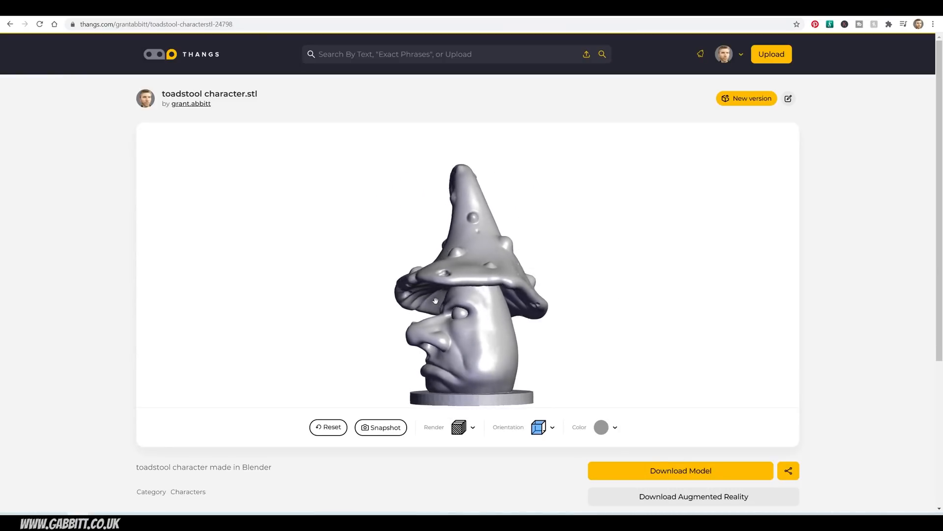
left_click(581, 403)
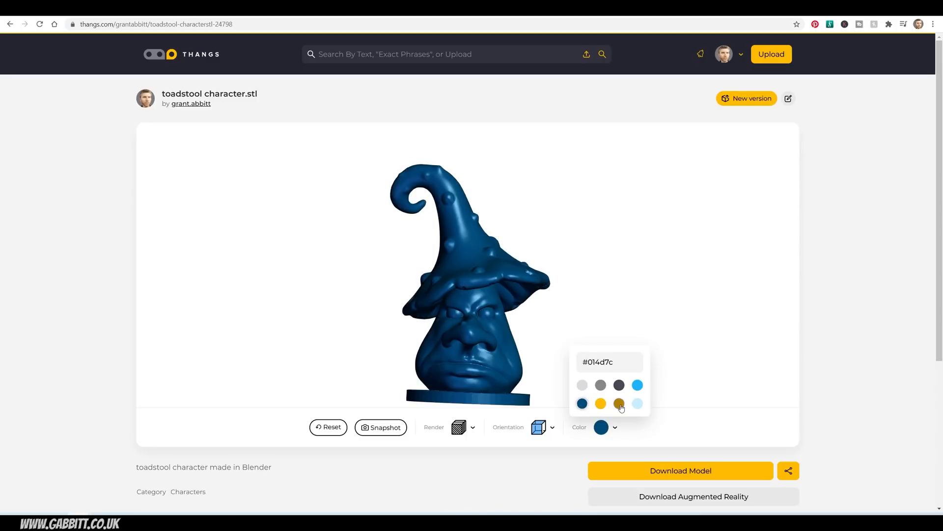
left_click(636, 403)
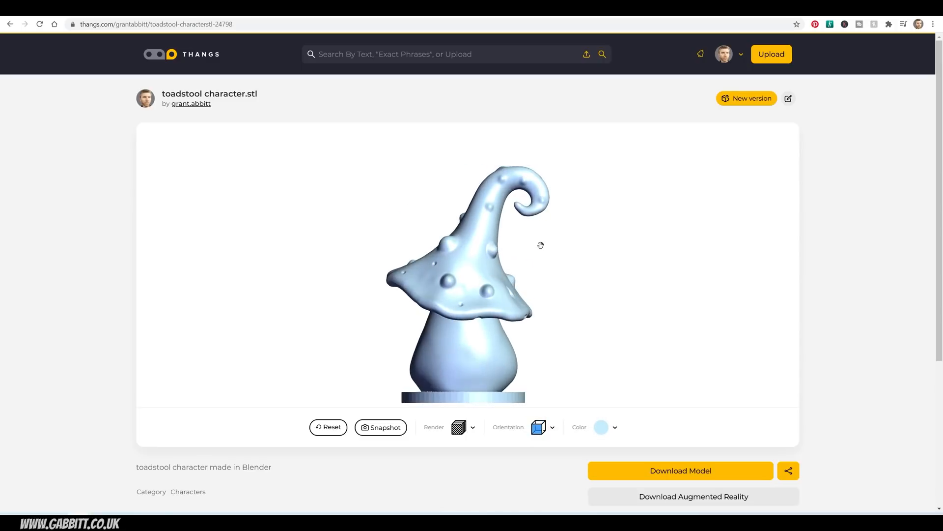
left_click(539, 428)
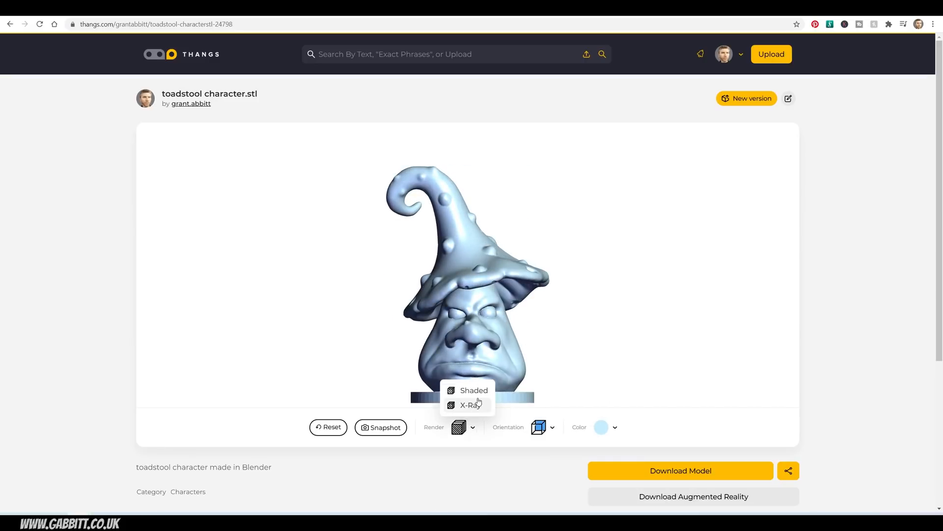
Preview the toadstool in X-Ray rendering, return to Shaded, and show its sharing options.
left_click(472, 404)
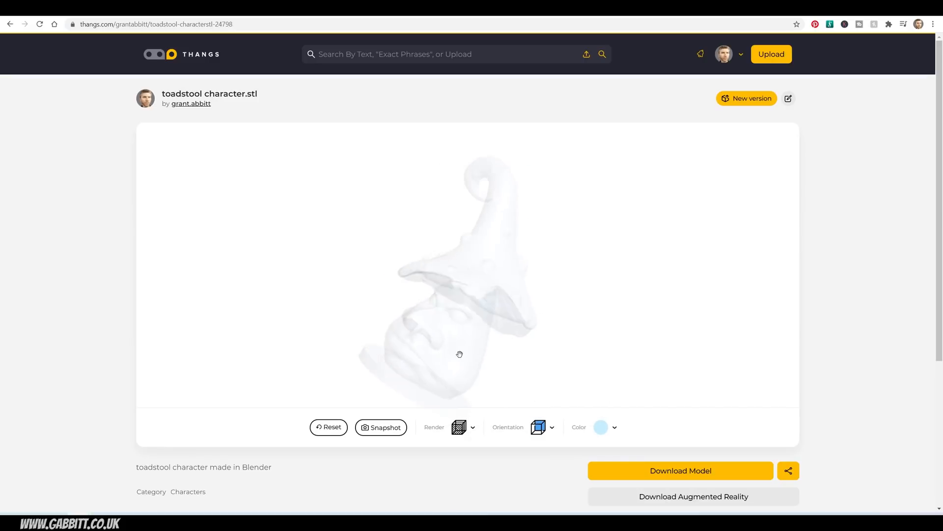
left_click_drag(460, 354, 513, 301)
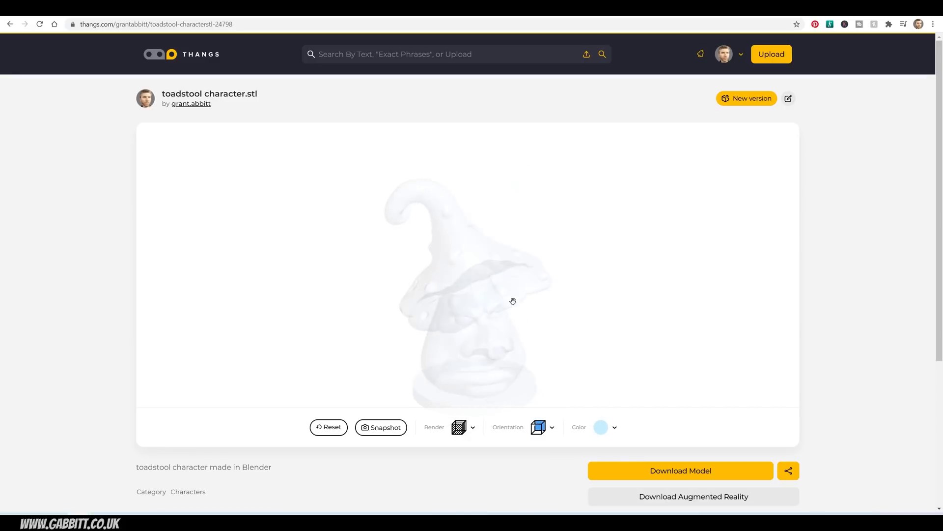
left_click(463, 428)
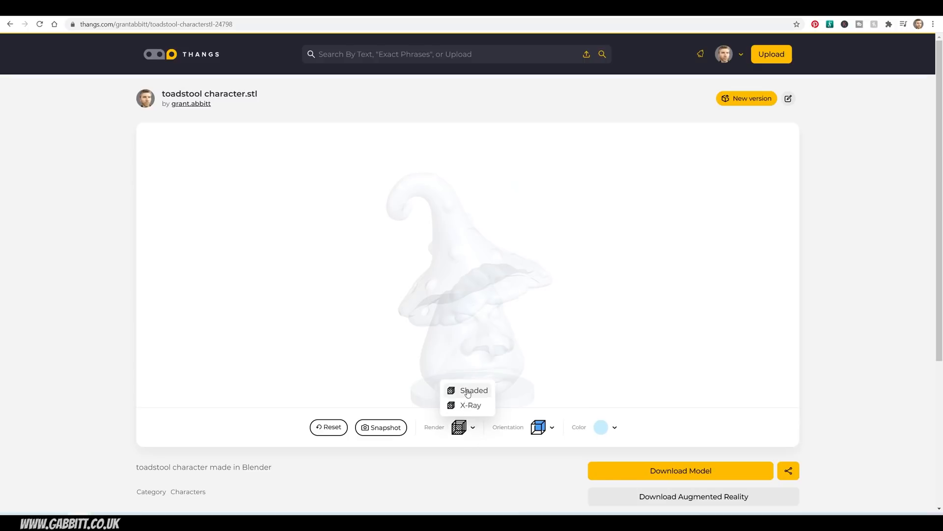
left_click(473, 390)
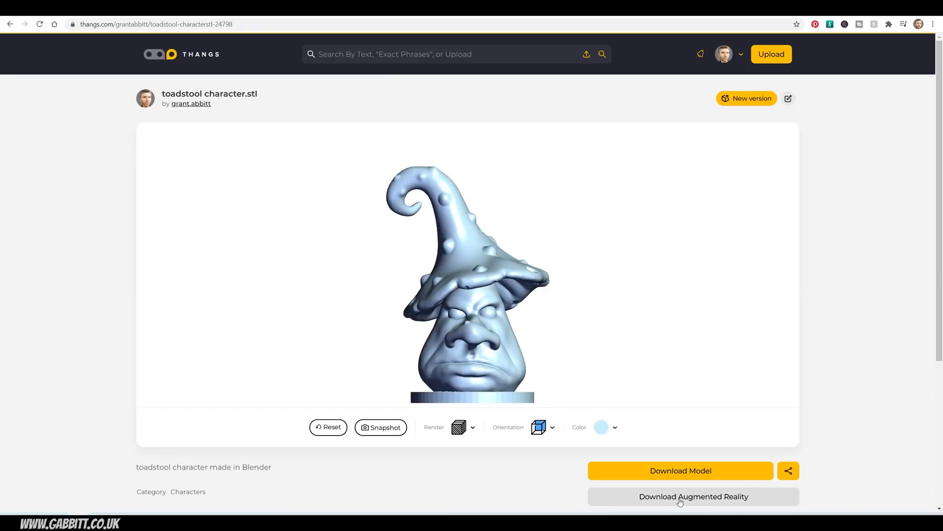
mouse_move(728, 497)
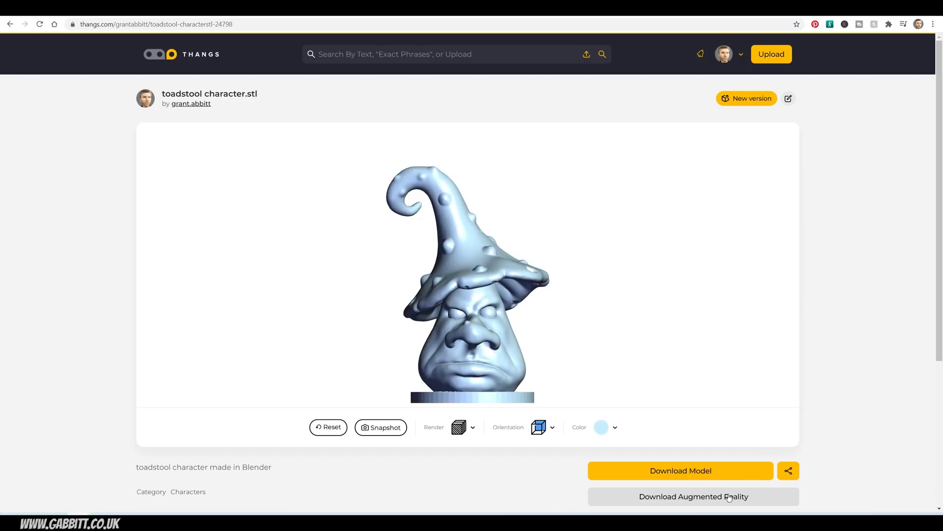
left_click(788, 470)
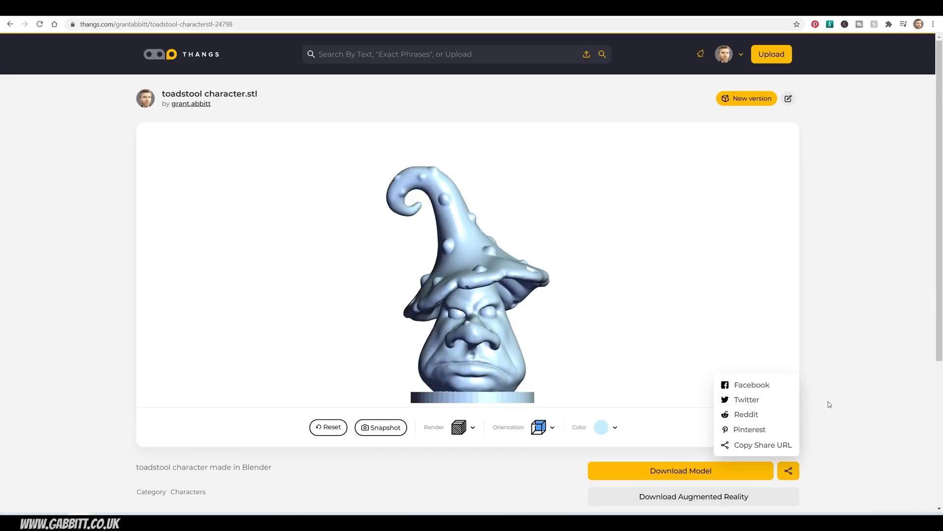
left_click(724, 54)
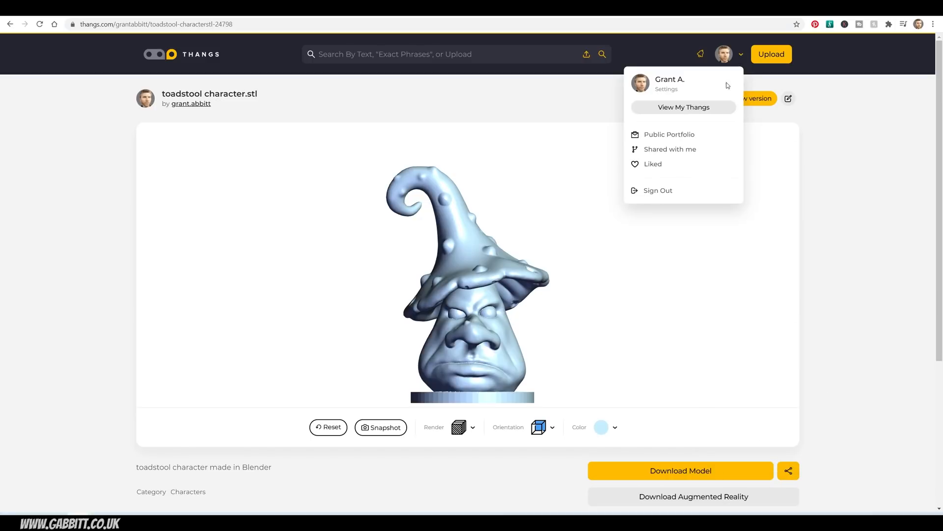
From the portfolio, open the wolf print ready test model and orbit it and the low poly barrel.
left_click(684, 107)
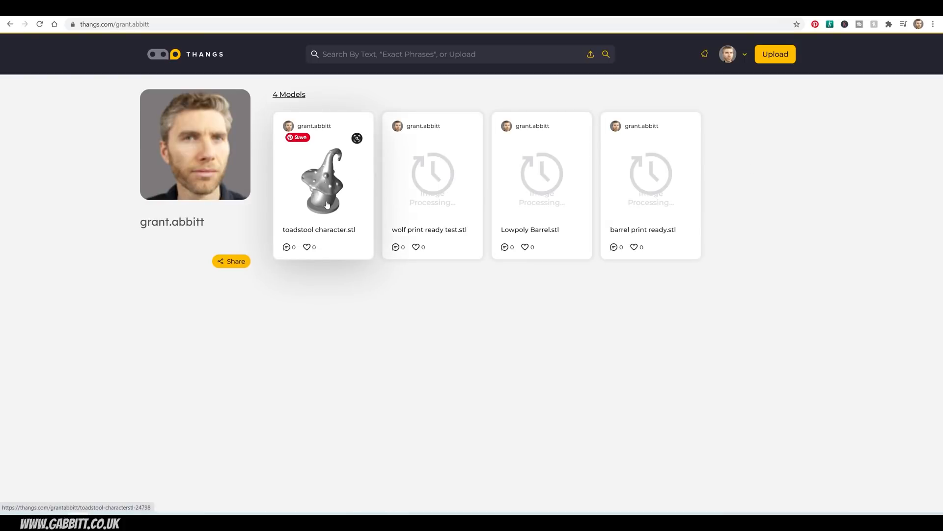
mouse_move(682, 206)
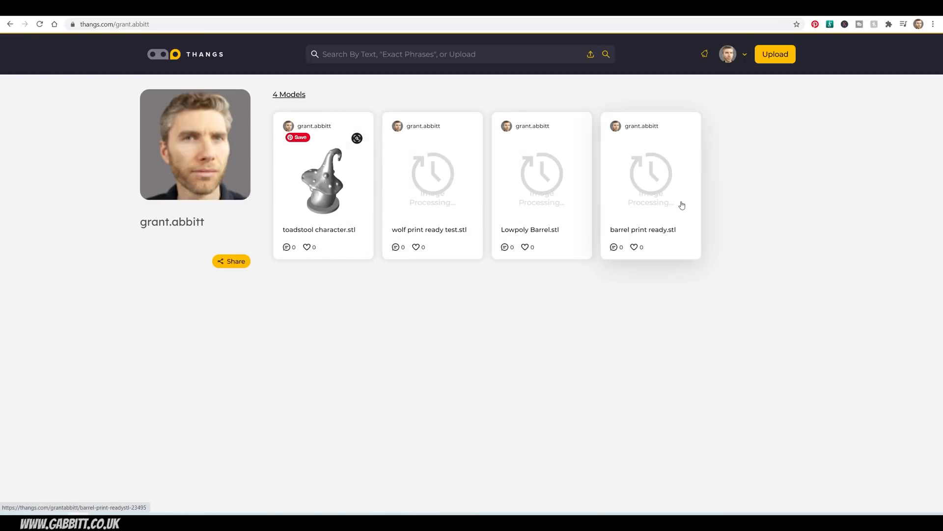
left_click(432, 181)
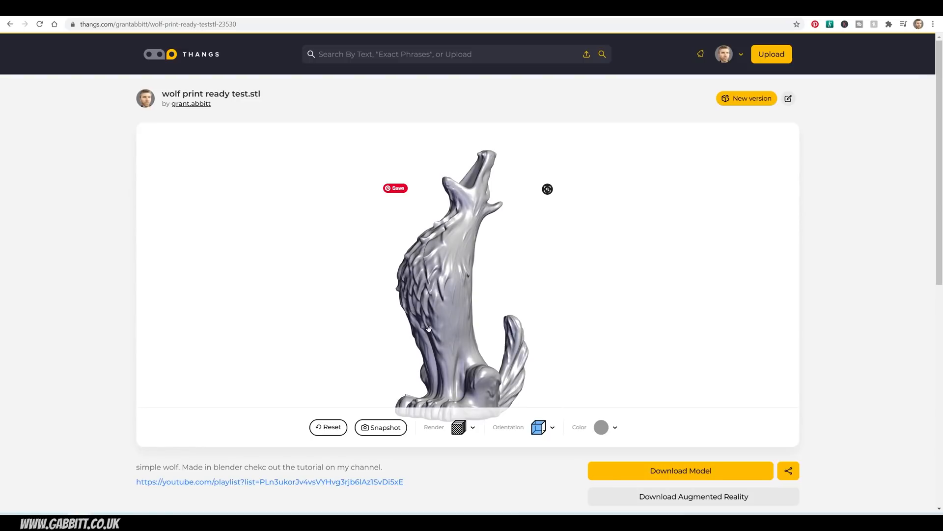
mouse_move(433, 337)
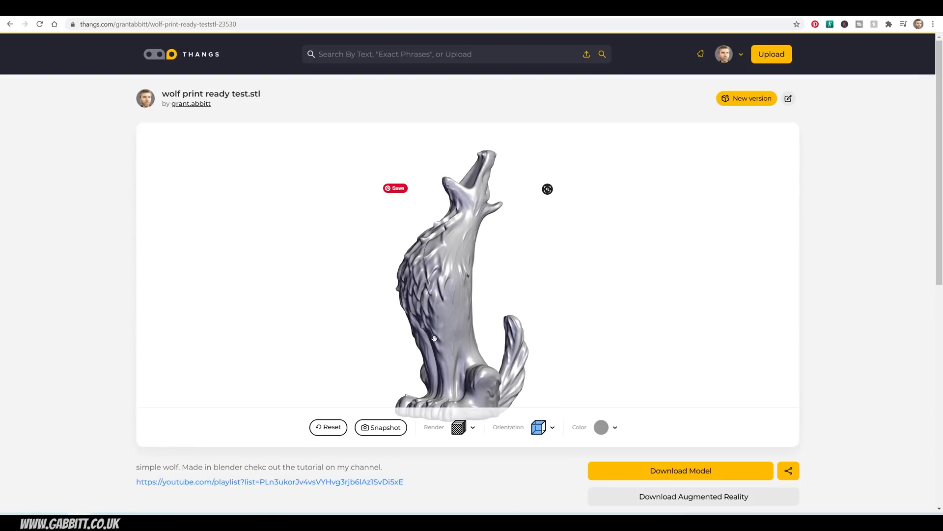
left_click_drag(434, 337, 599, 353)
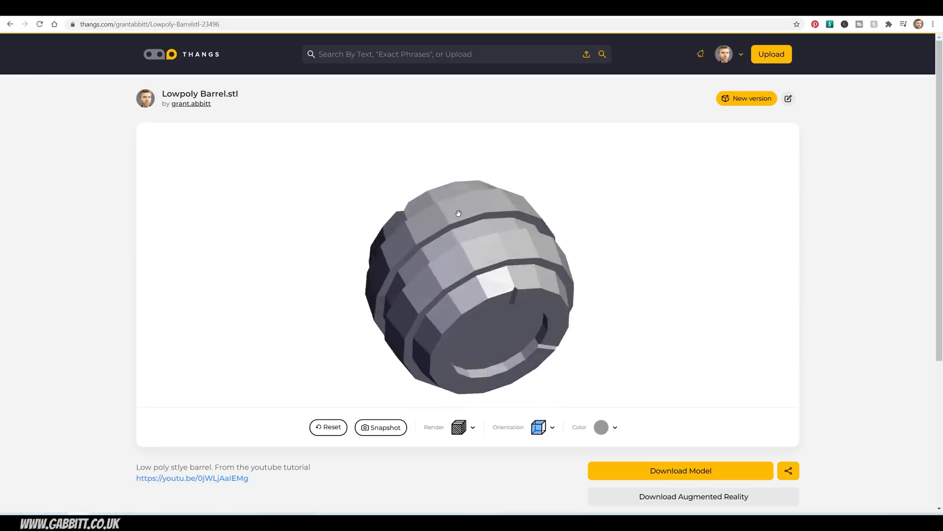
left_click_drag(459, 212, 365, 204)
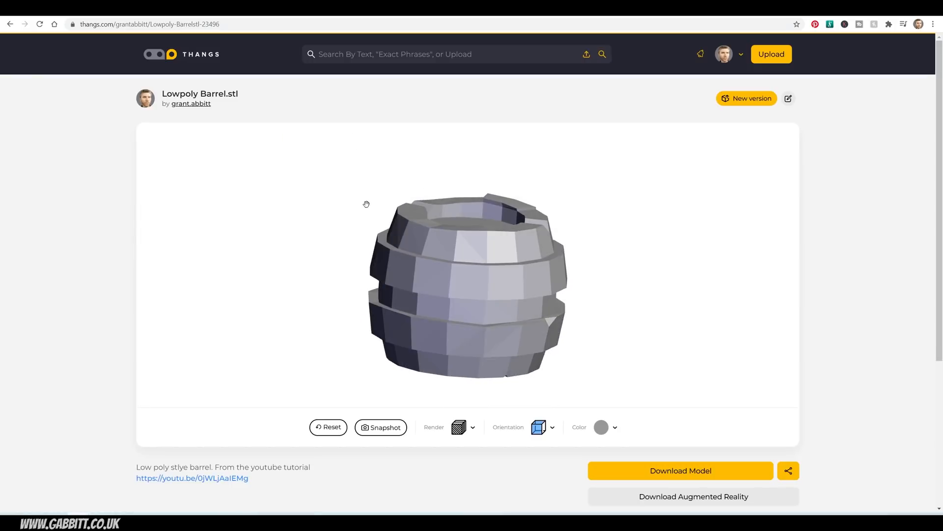
Return to the portfolio, open the barrel print ready model and turn it to a side view.
left_click(190, 103)
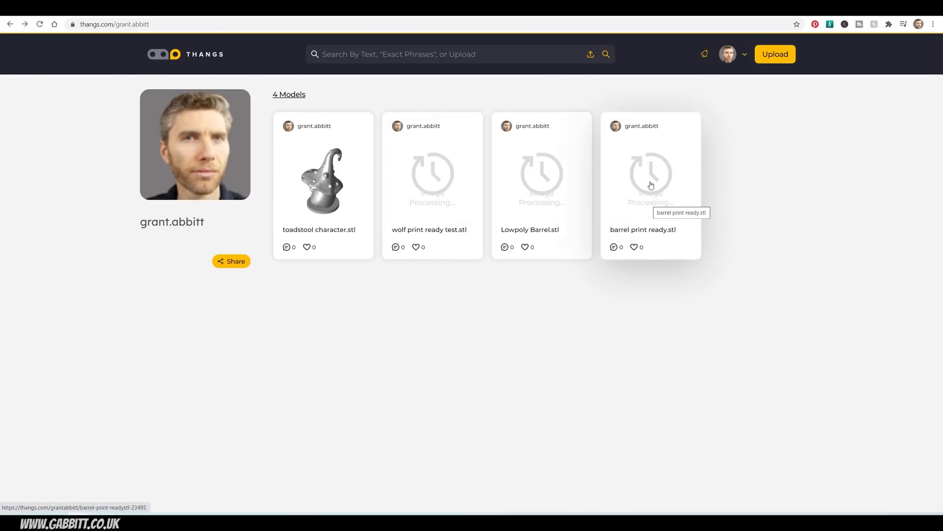
left_click(651, 181)
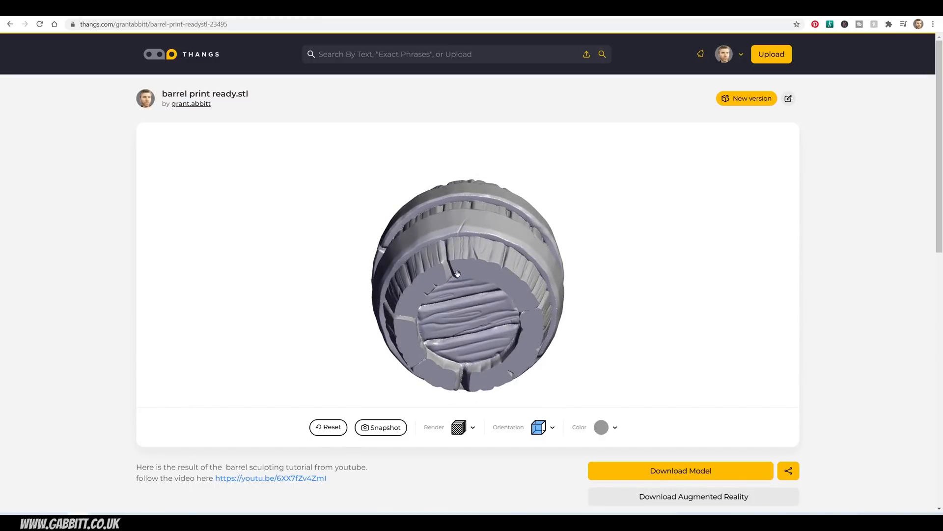
left_click_drag(457, 274, 521, 360)
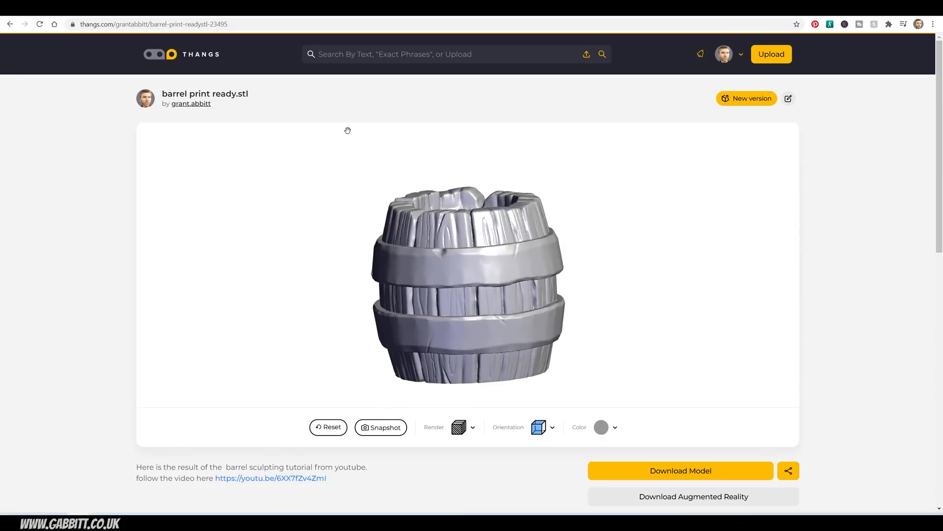
mouse_move(189, 55)
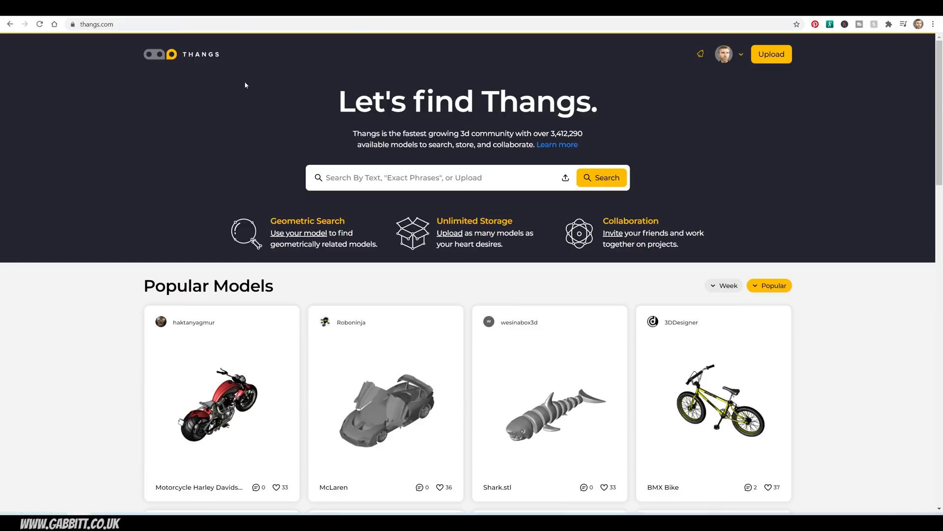
mouse_move(270, 403)
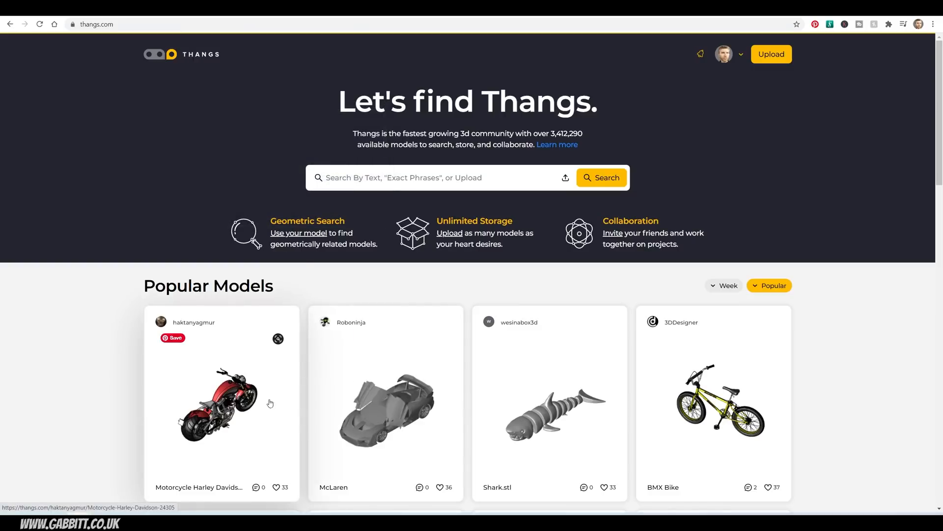
Open the Motorcycle Harley Davidson model, explode it into its parts and collapse its assembly list.
left_click(219, 403)
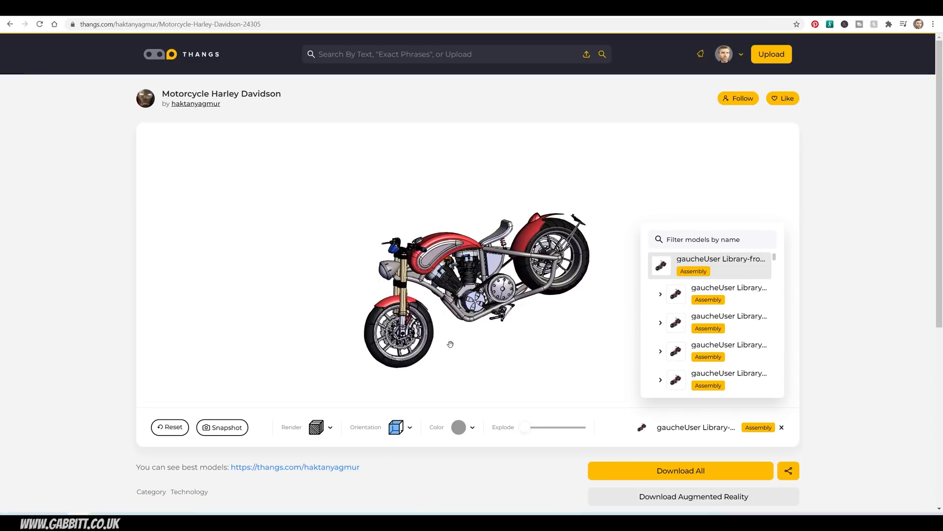
left_click(660, 294)
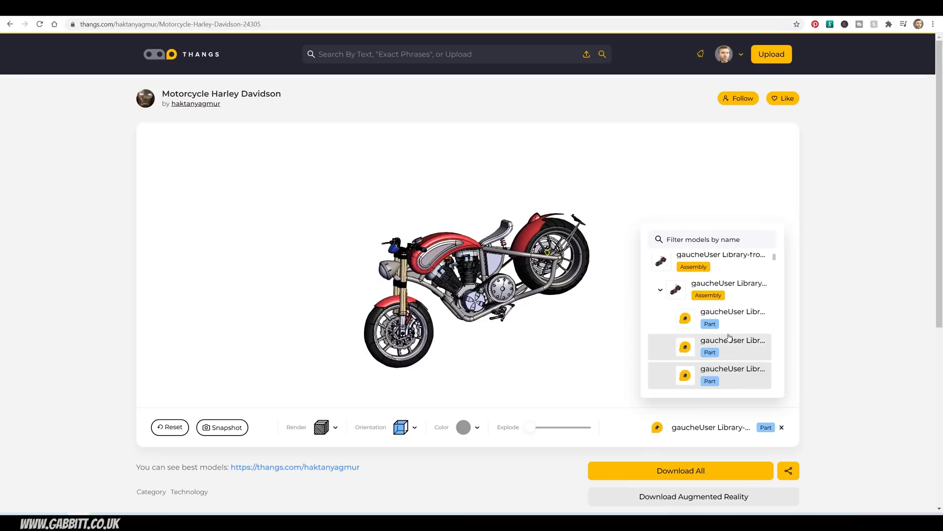
left_click_drag(530, 427, 539, 428)
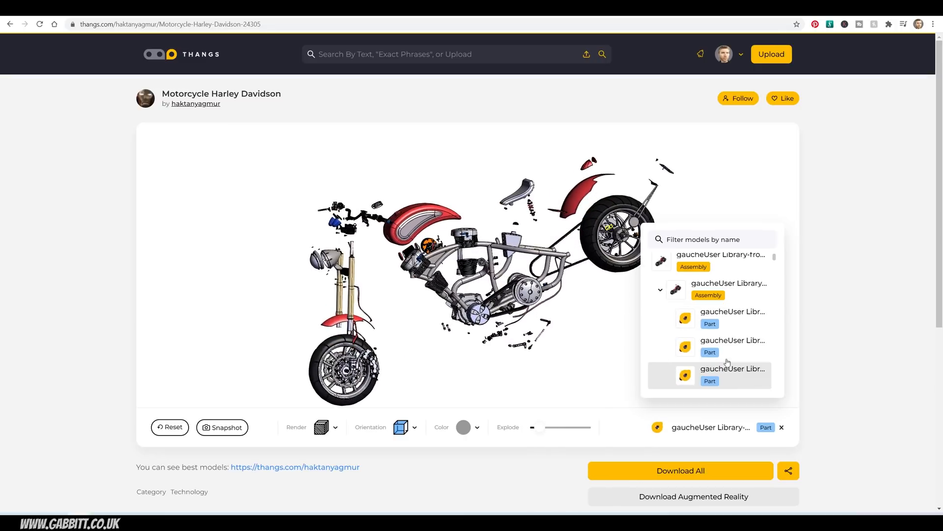
left_click(661, 289)
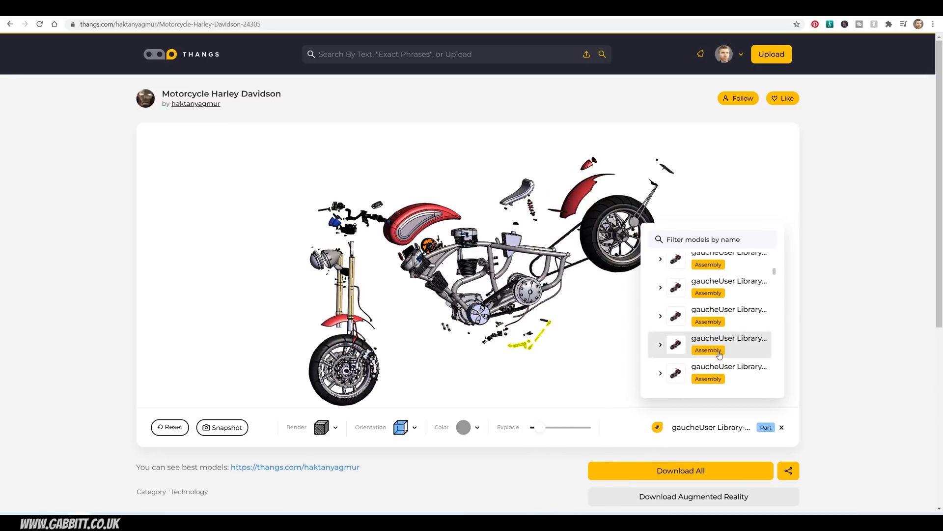
scroll("down", 3)
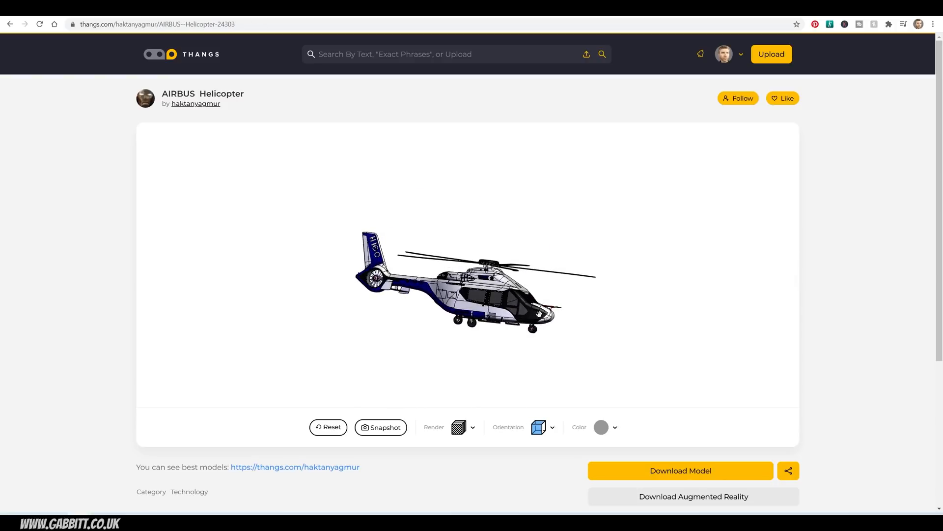
Orbit the helicopter to see its sides, front and underside, then go back to the previous page.
left_click_drag(470, 283, 511, 326)
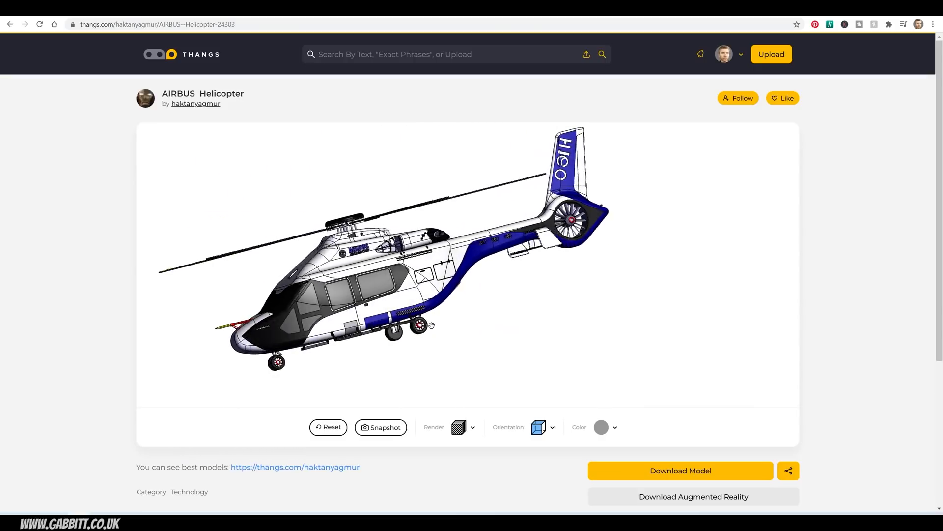
left_click_drag(430, 326, 569, 311)
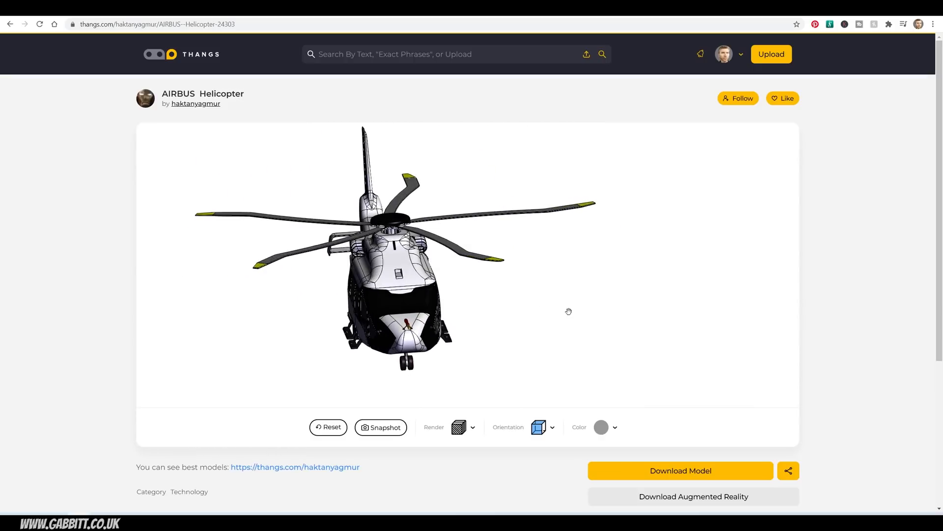
left_click_drag(569, 311, 488, 308)
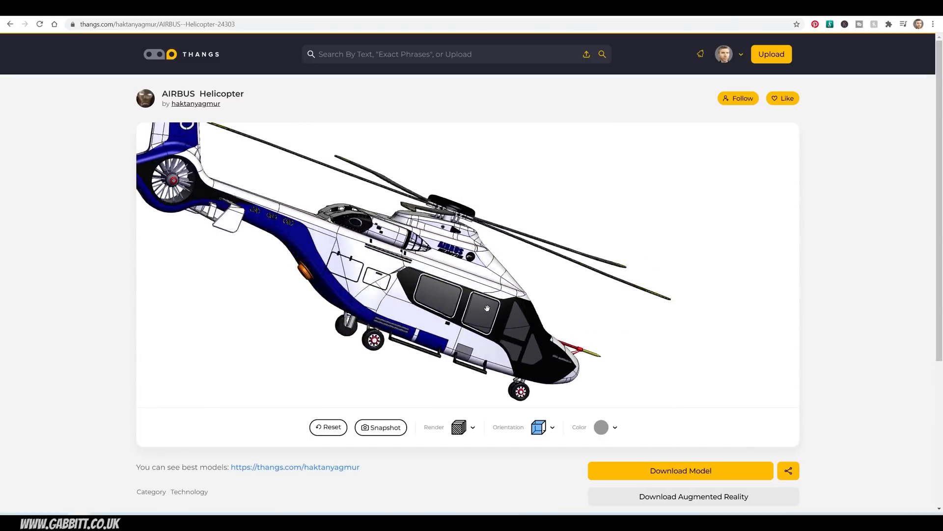
left_click_drag(488, 309, 553, 409)
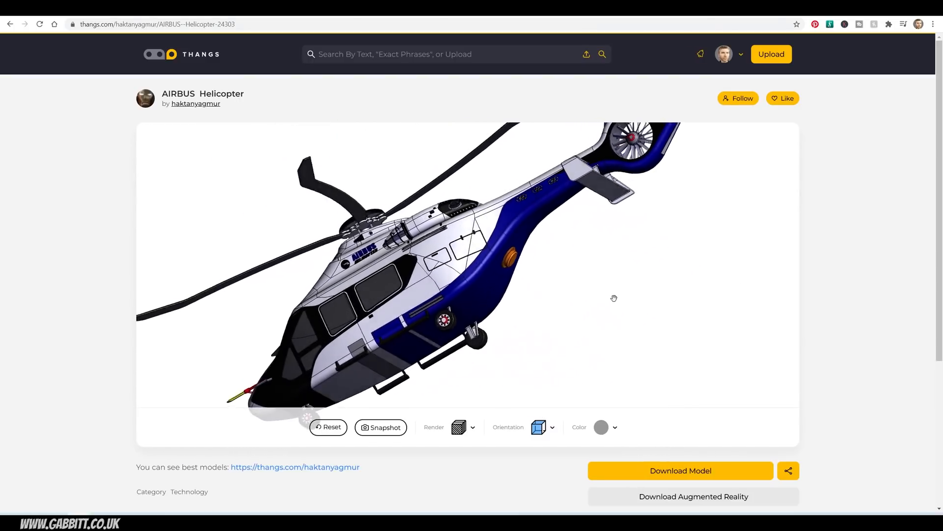
left_click_drag(614, 297, 774, 281)
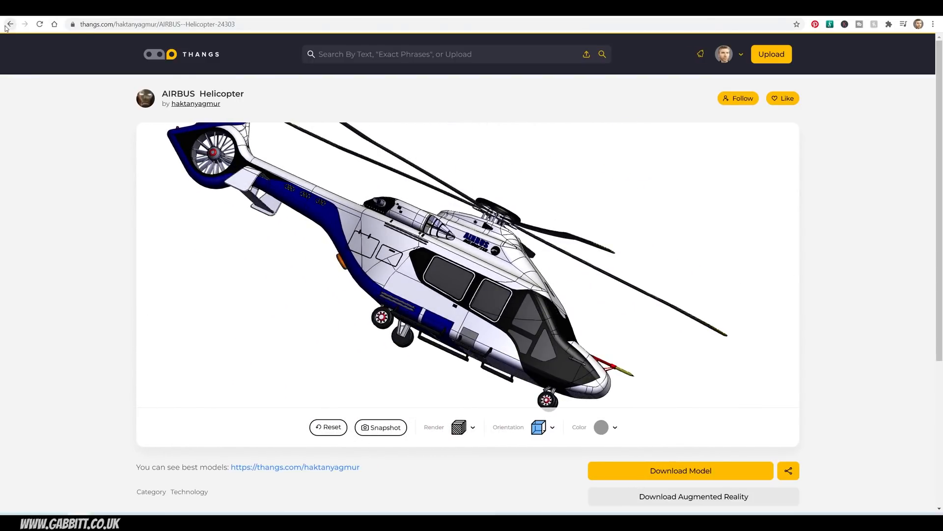
left_click(10, 23)
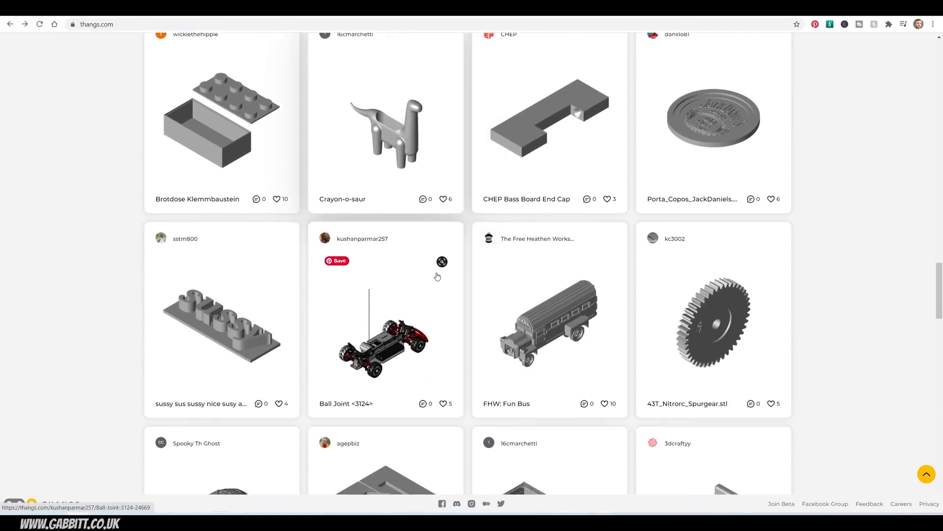
Find the Ironman card in the feed and rotate the figure in the viewer.
scroll("down", 3)
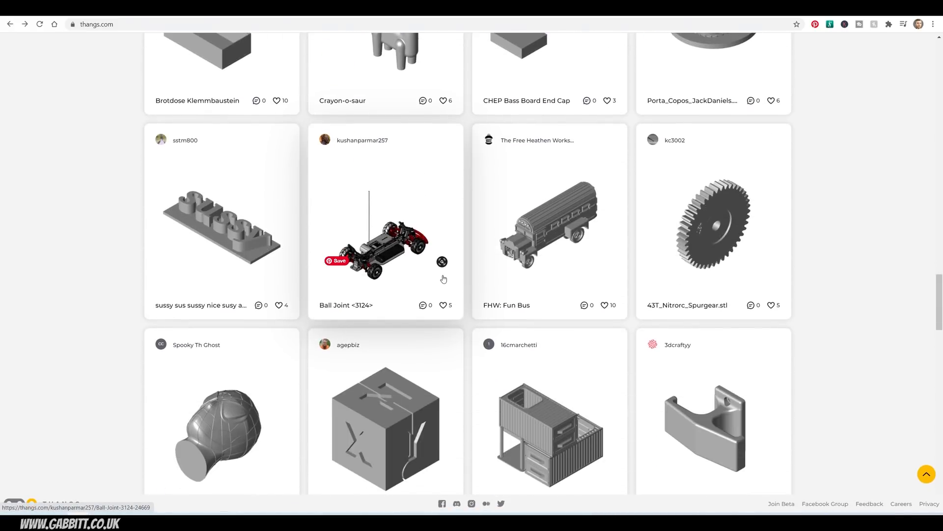
scroll("down", 3)
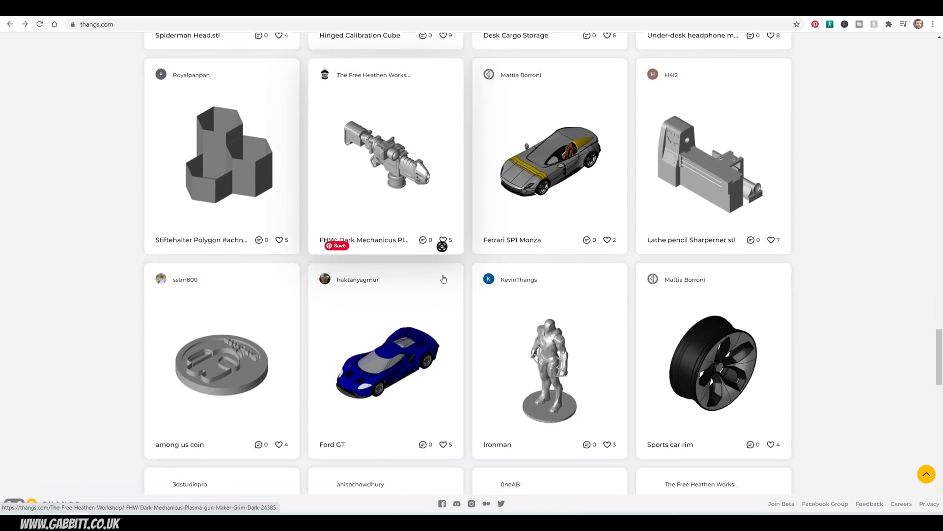
scroll("down", 3)
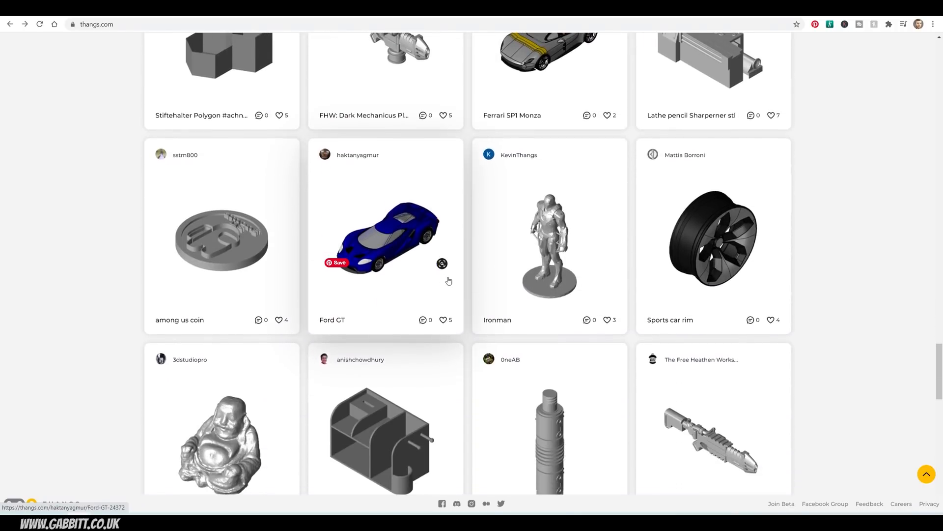
left_click(549, 247)
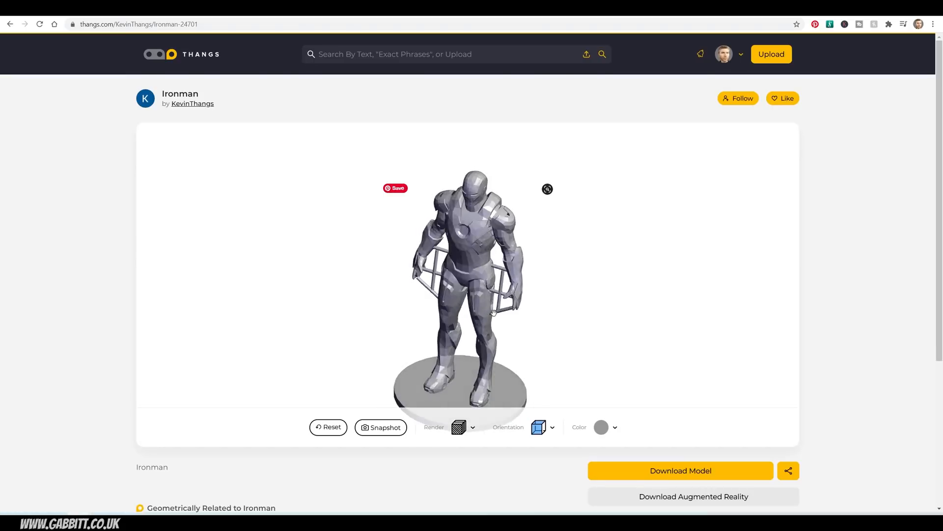
left_click_drag(493, 311, 679, 343)
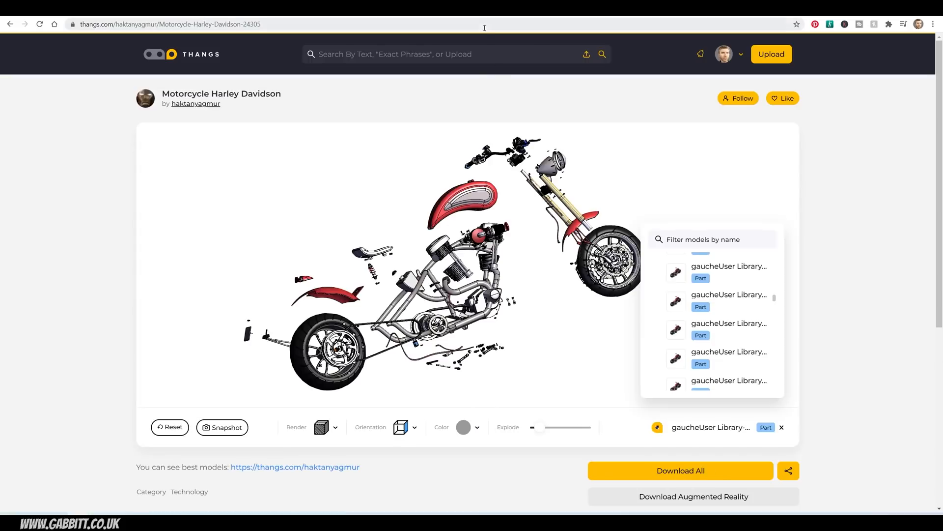
Go back and search Thangs for 'ogre' models.
left_click(421, 54)
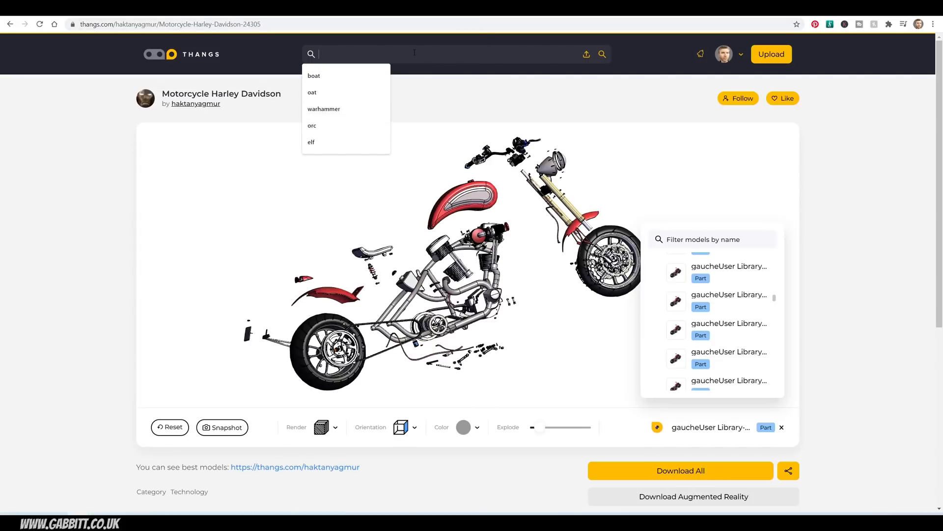
left_click(323, 109)
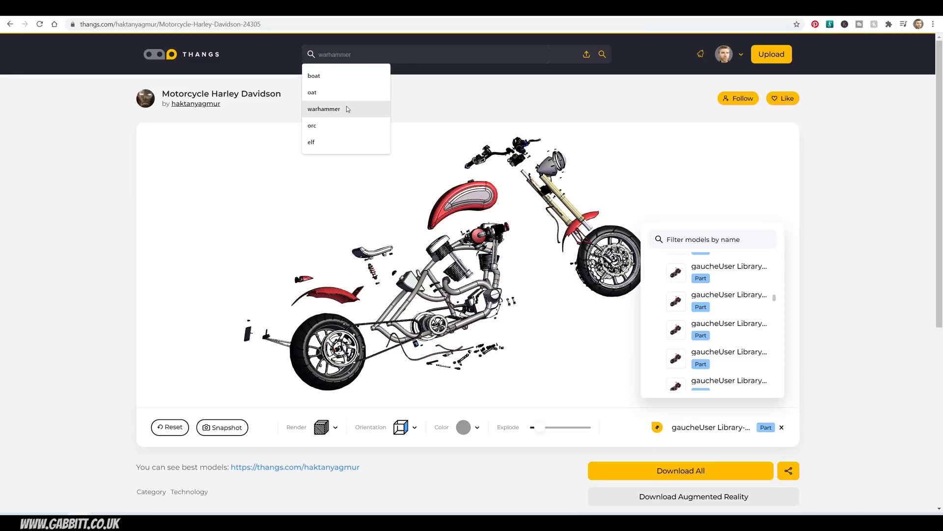
left_click(312, 125)
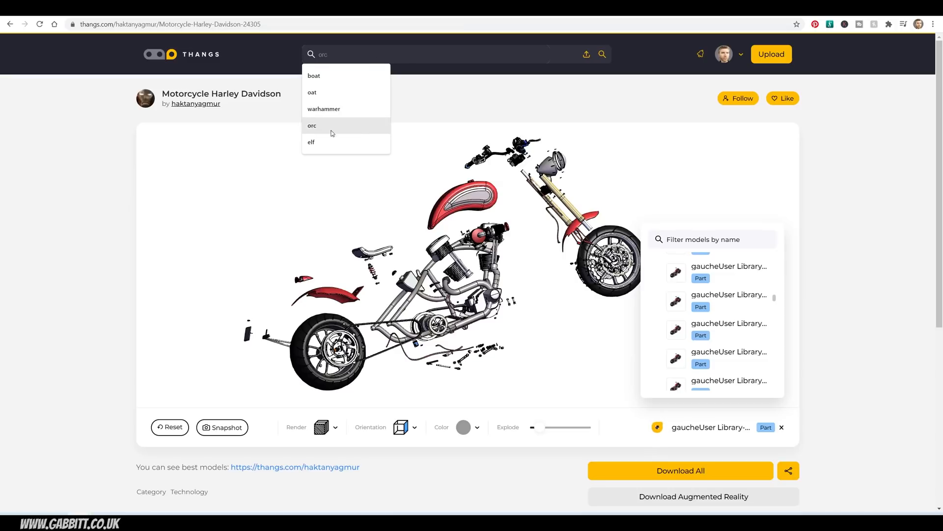
left_click(313, 75)
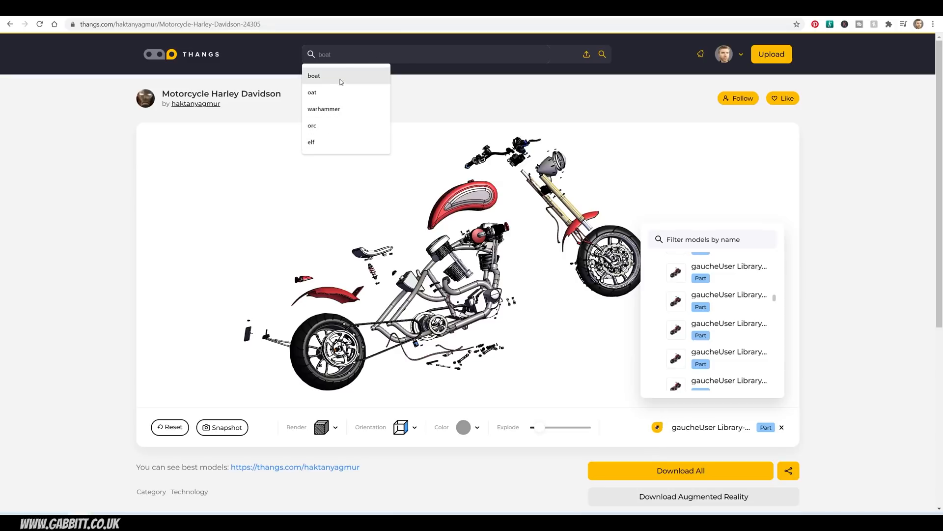
left_click(312, 125)
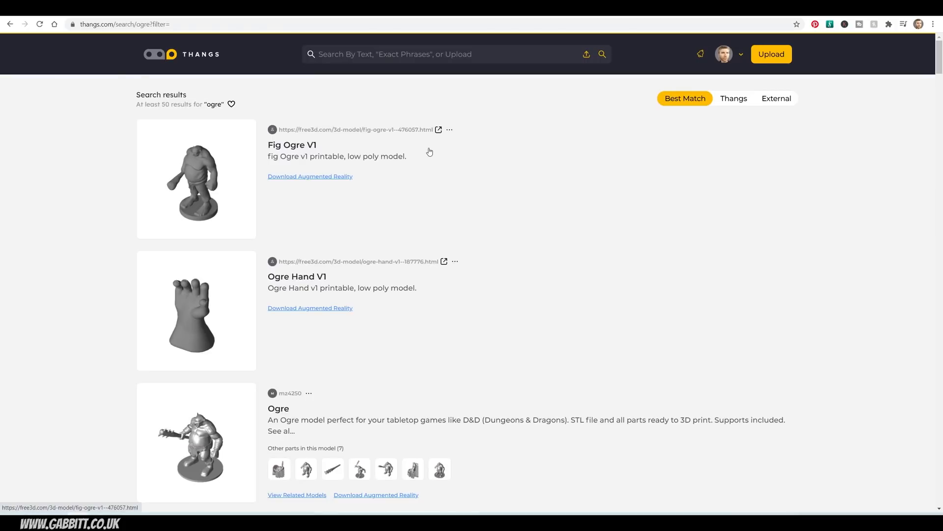
mouse_move(407, 162)
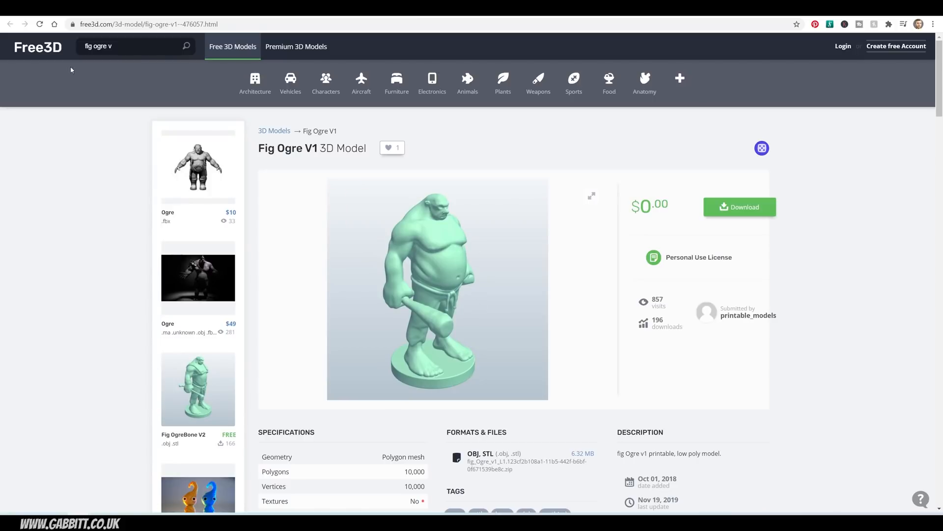
mouse_move(476, 339)
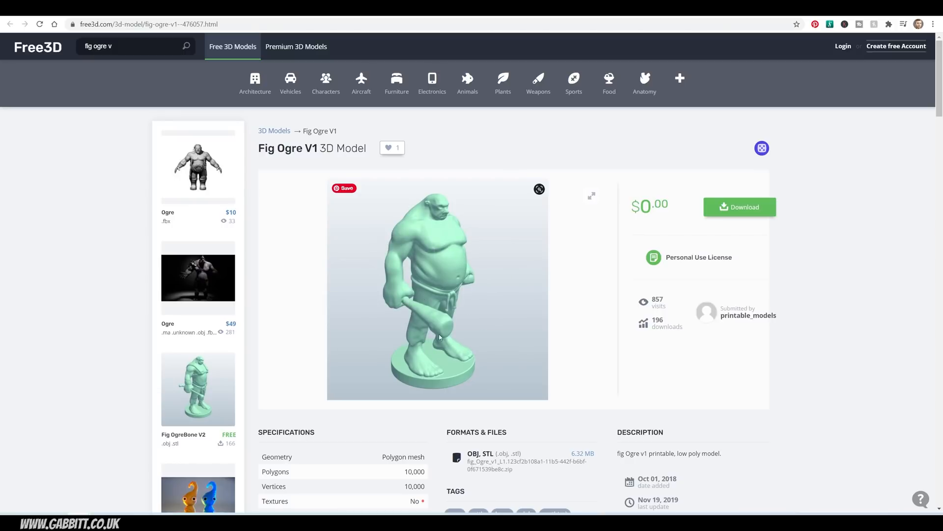
mouse_move(572, 284)
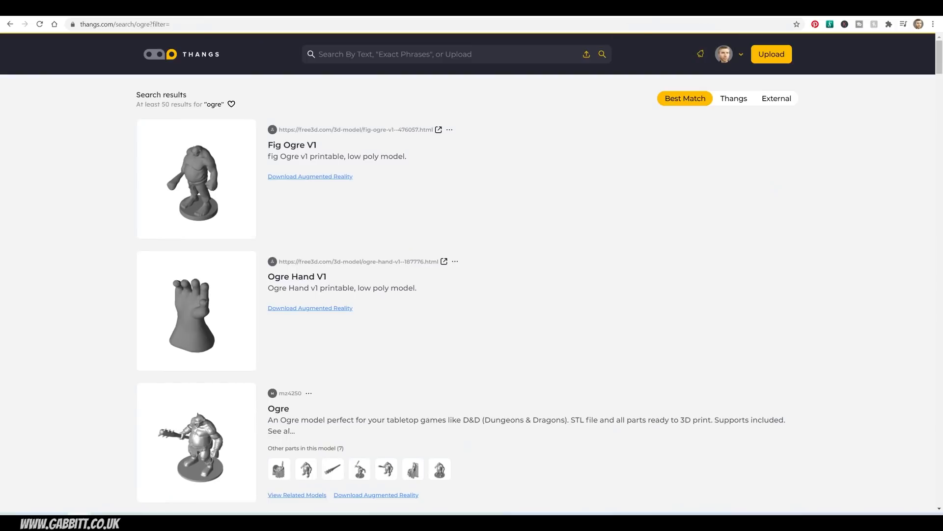
Preview the Ogre's presupported part in the viewer, then return to the ogre results.
scroll("down", 3)
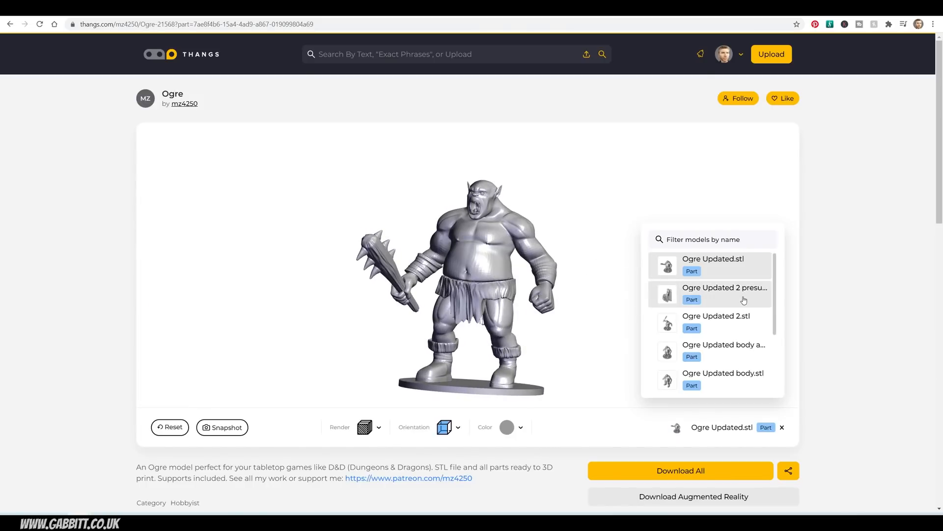
left_click(713, 292)
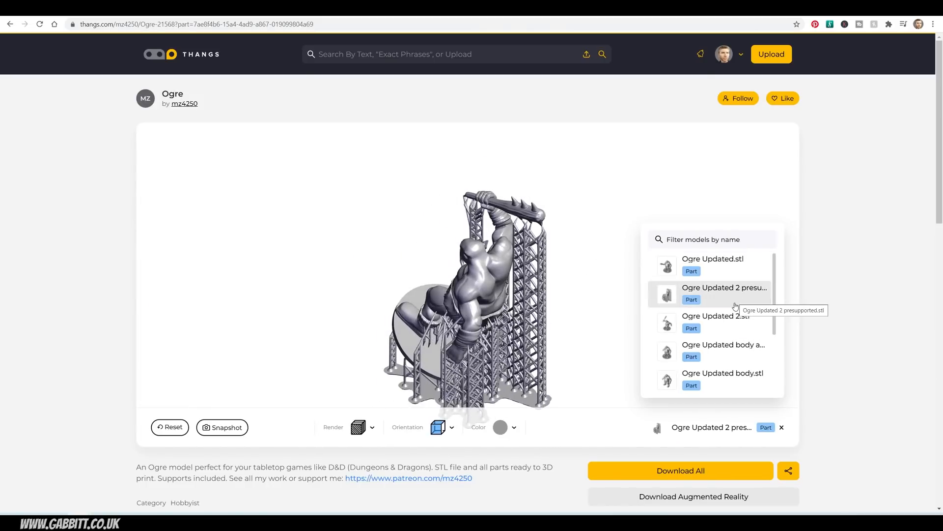
left_click(716, 316)
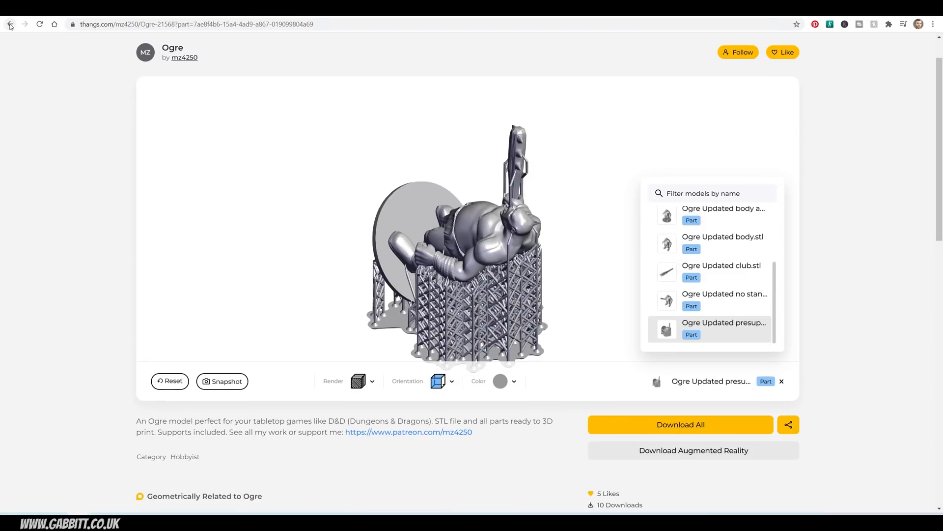
left_click(10, 24)
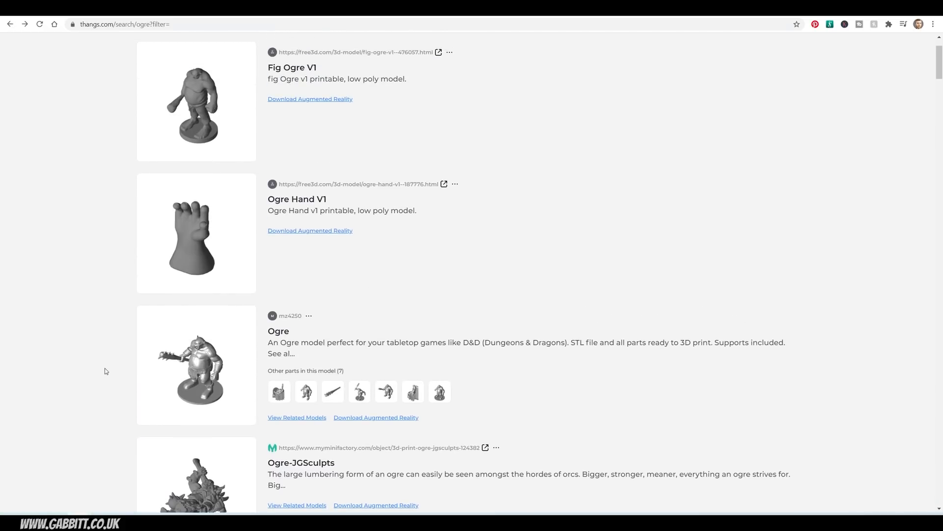
mouse_move(421, 307)
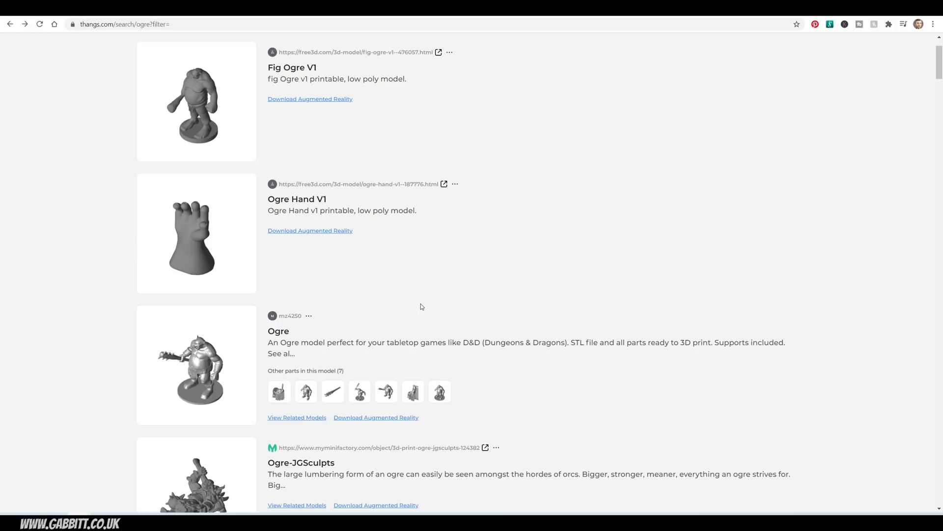
mouse_move(486, 274)
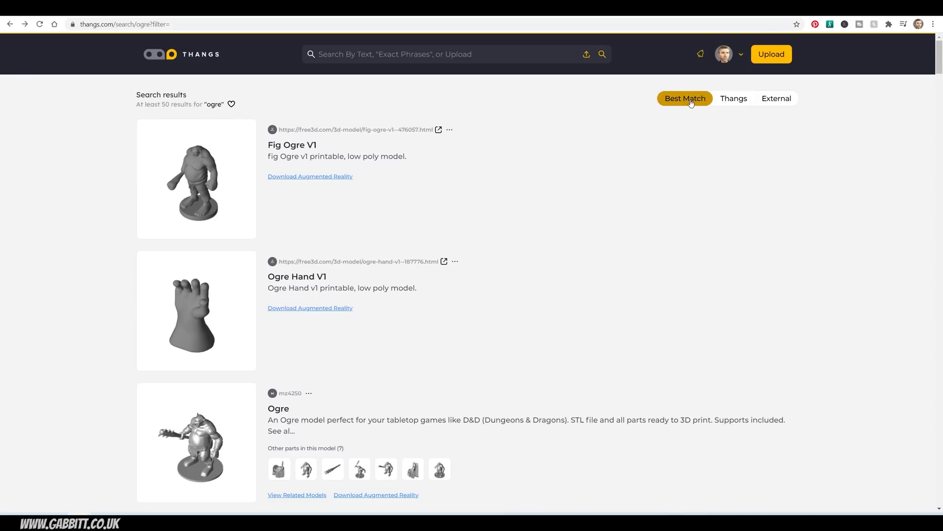
mouse_move(741, 106)
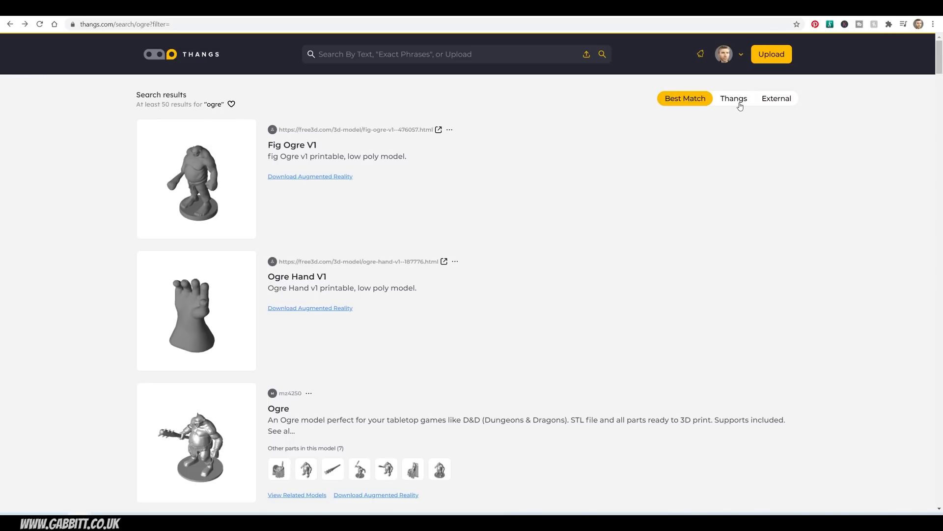
mouse_move(776, 106)
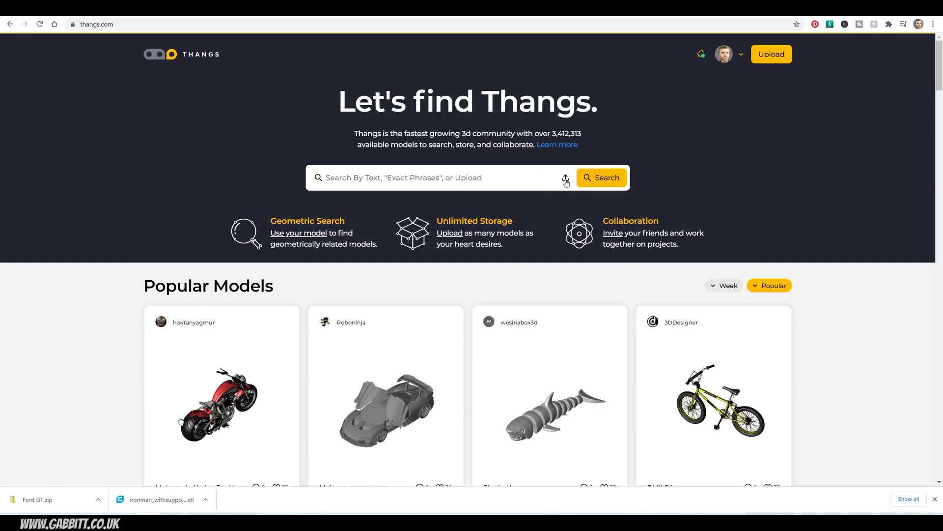
Run a geometric search by uploading ironman_withsupport_v1_fixed.stl from Downloads.
left_click(564, 178)
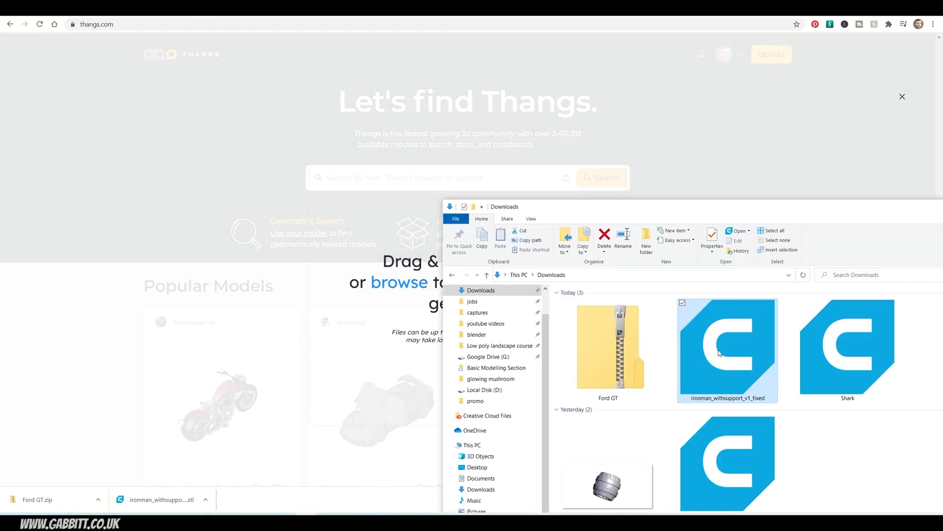
mouse_move(728, 367)
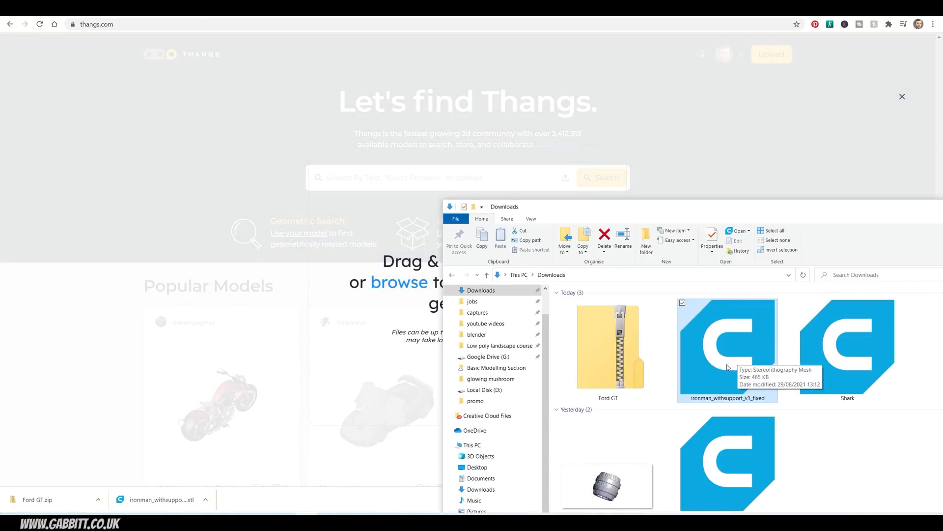
left_click_drag(728, 346, 397, 277)
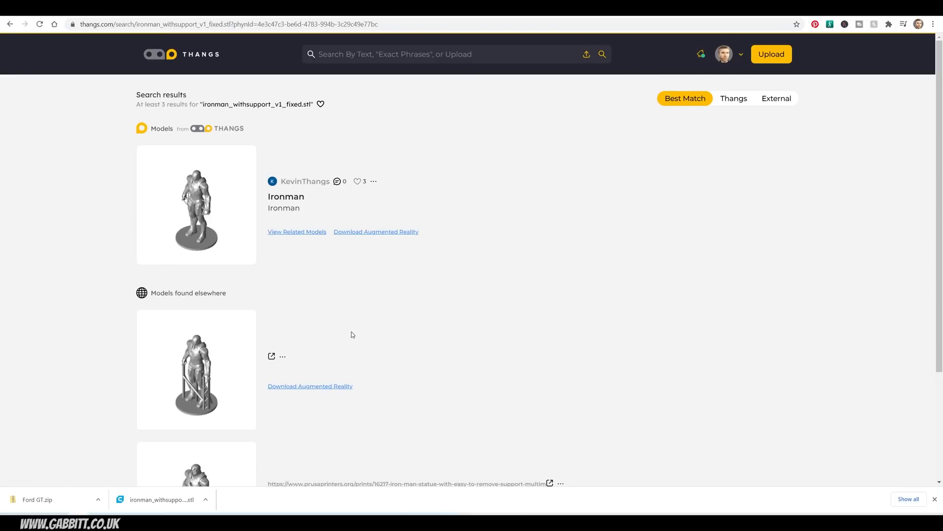
Review KevinThangs' Ironman page down to its Geometrically Related section.
scroll("down", 3)
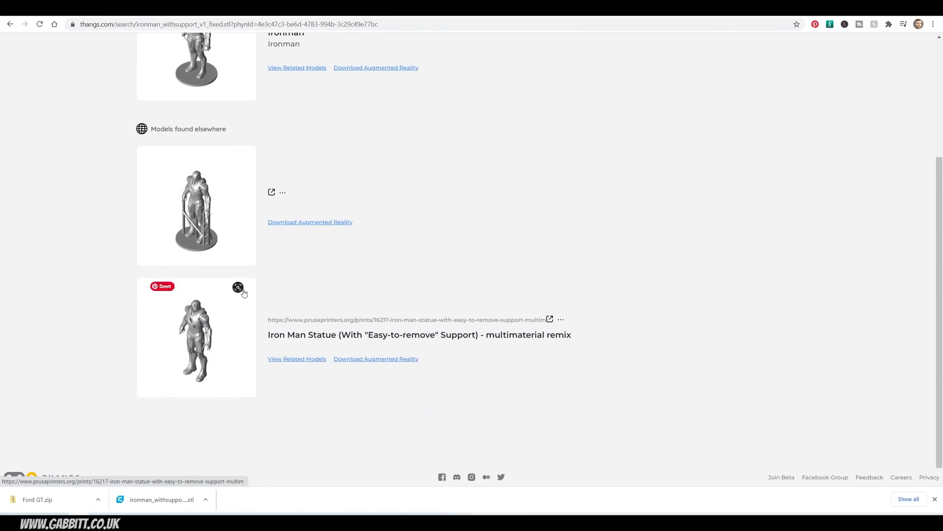
scroll("up", 3)
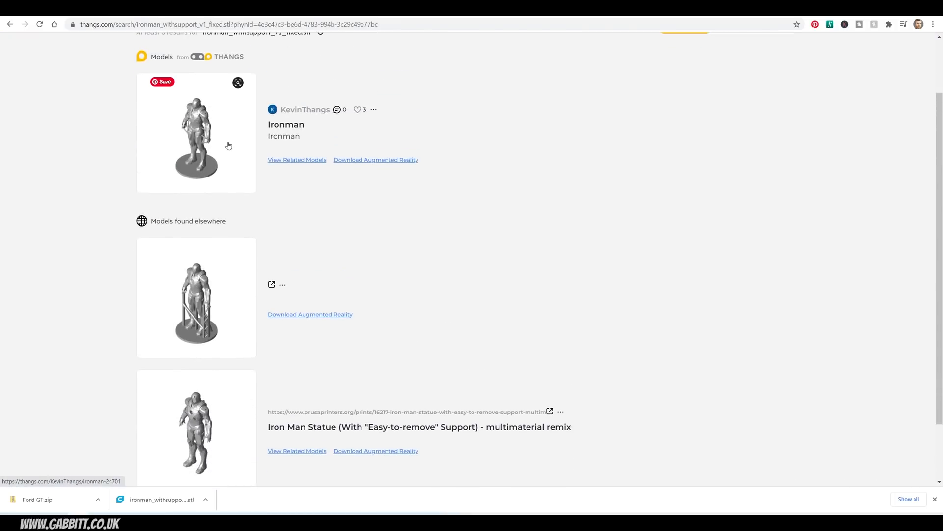
mouse_move(223, 429)
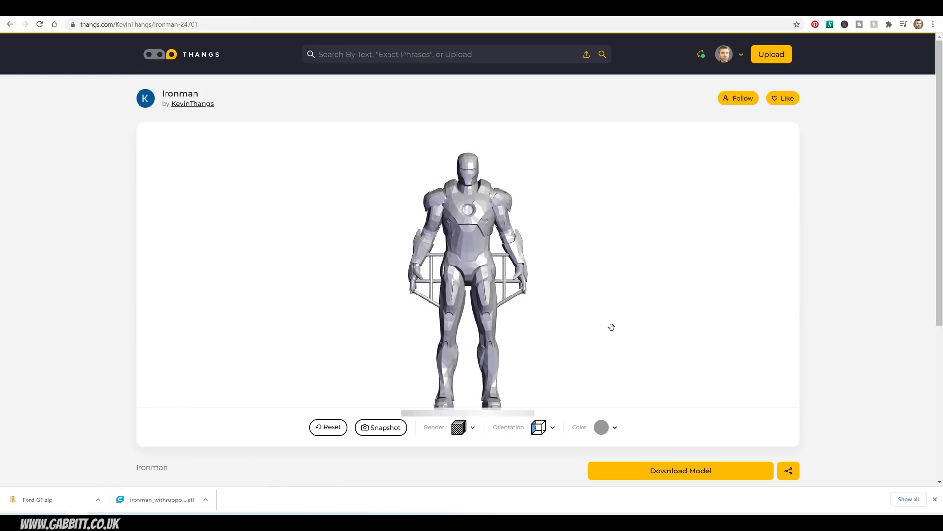
scroll("down", 3)
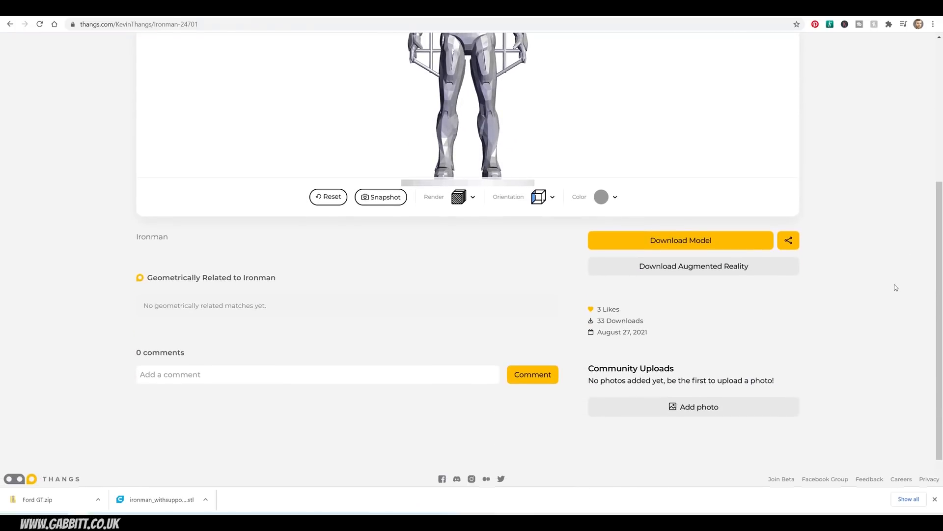
scroll("down", 3)
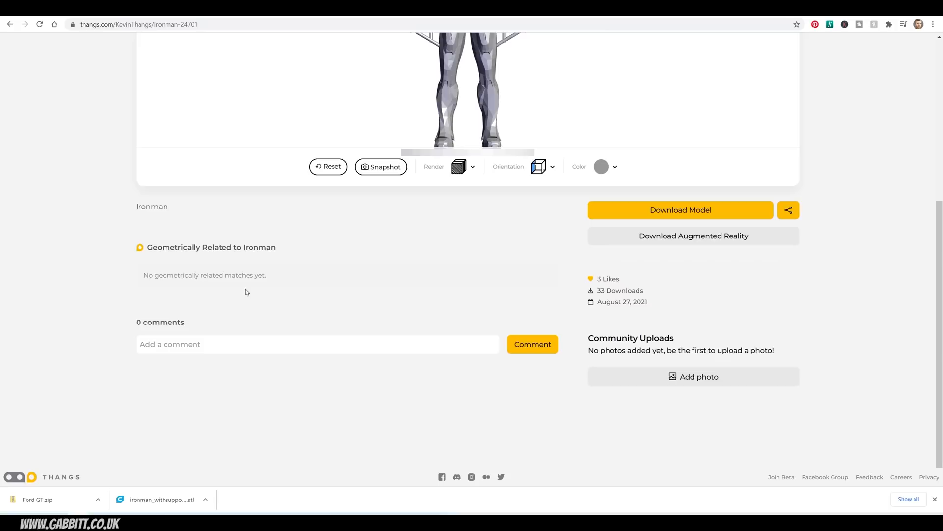
mouse_move(441, 272)
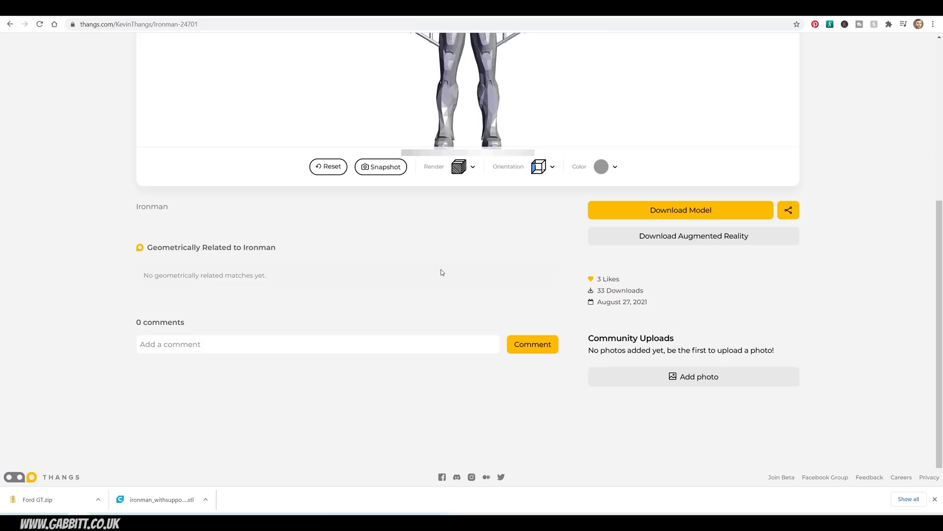
mouse_move(308, 278)
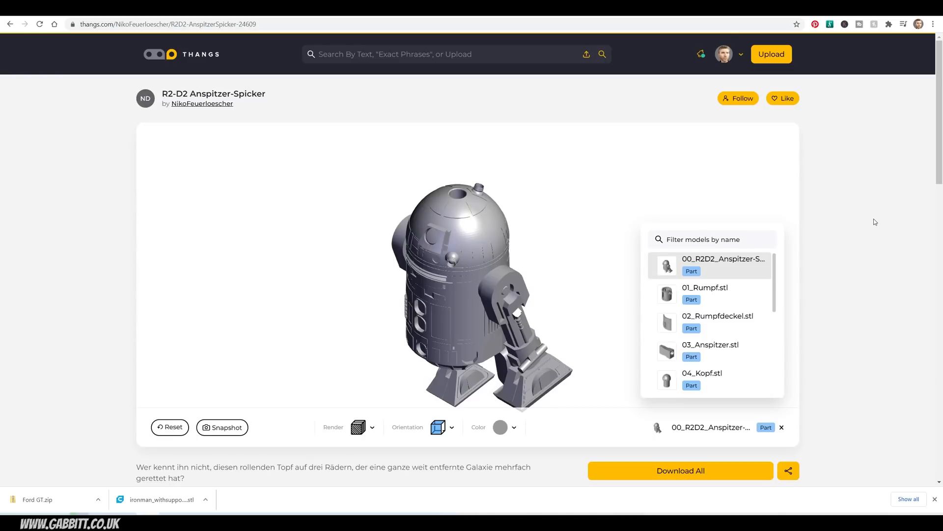
Scroll the R2-D2 Anspitzer-Spicker page down to its Geometrically Related grid.
scroll("down", 3)
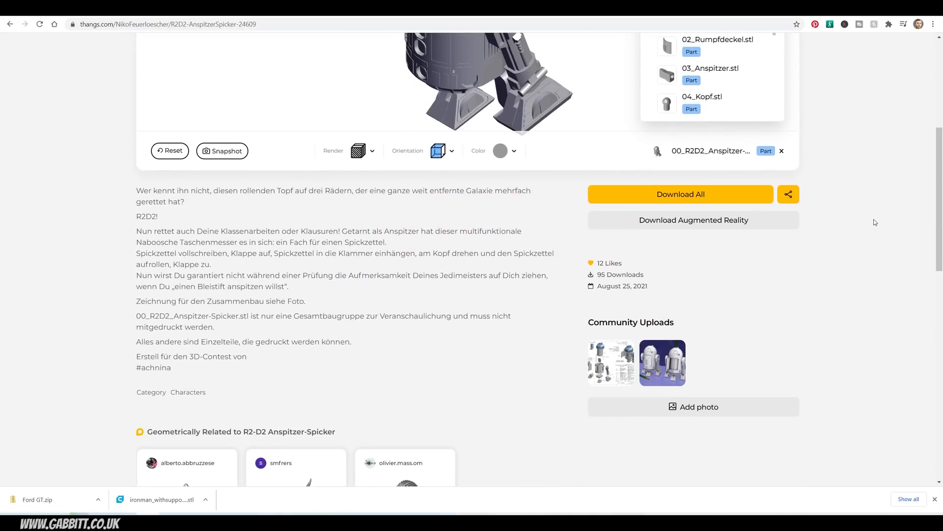
scroll("down", 3)
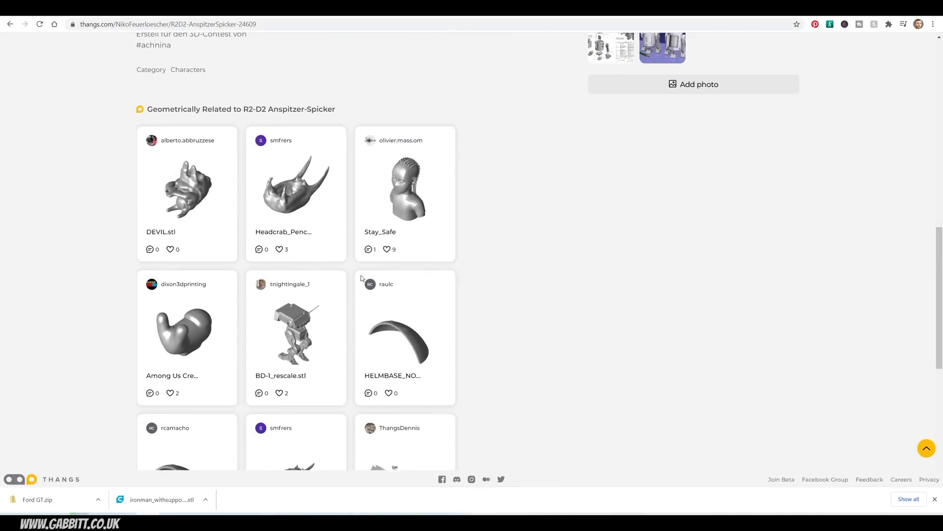
scroll("down", 3)
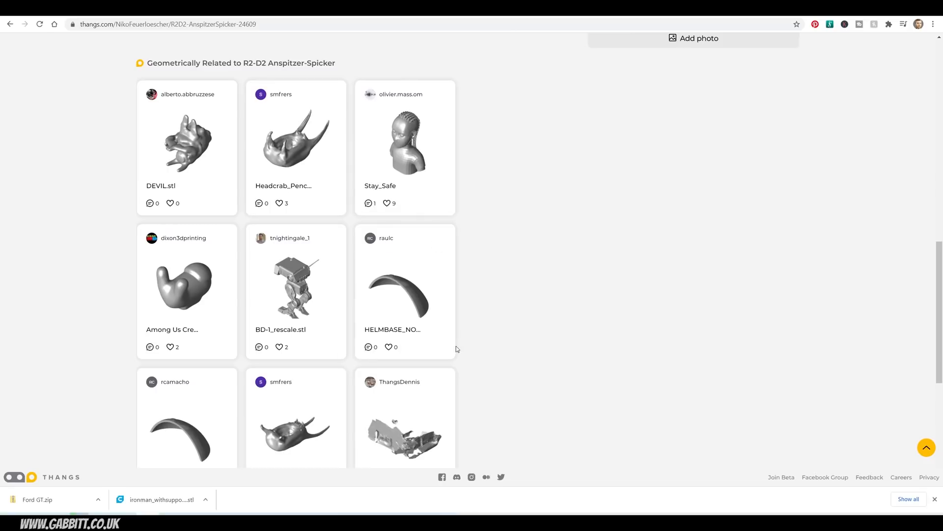
scroll("down", 3)
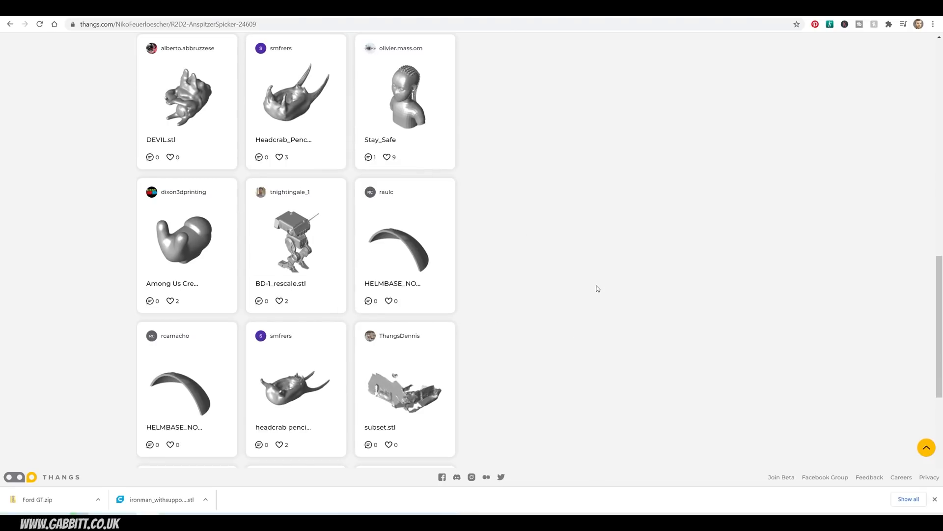
scroll("down", 3)
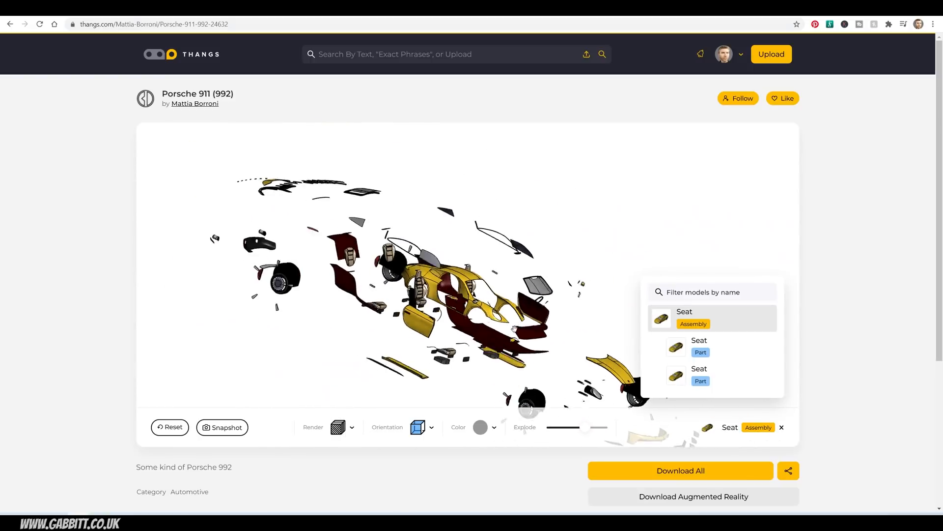
Adjust the Porsche 911 (992) explode spacing, then go to the AIRBUS Helicopter model.
left_click_drag(566, 428, 581, 427)
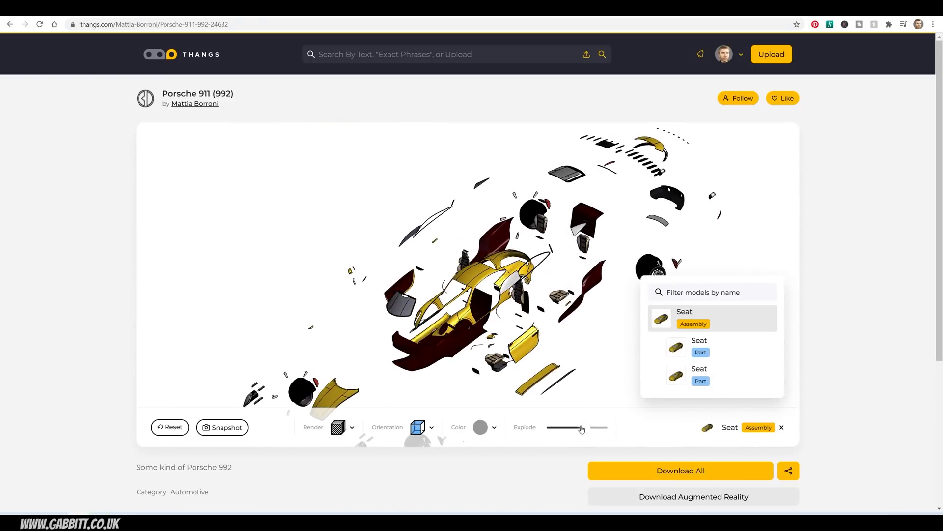
left_click_drag(580, 428, 556, 427)
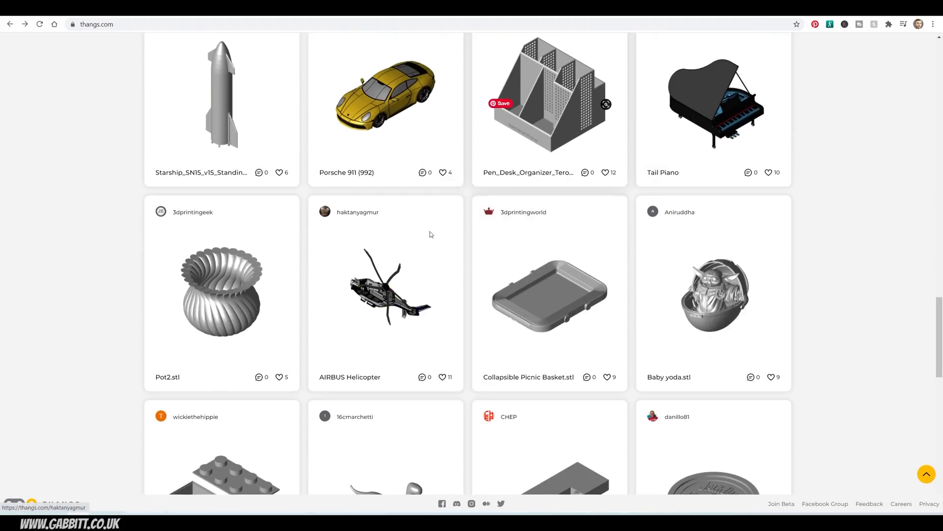
left_click(385, 292)
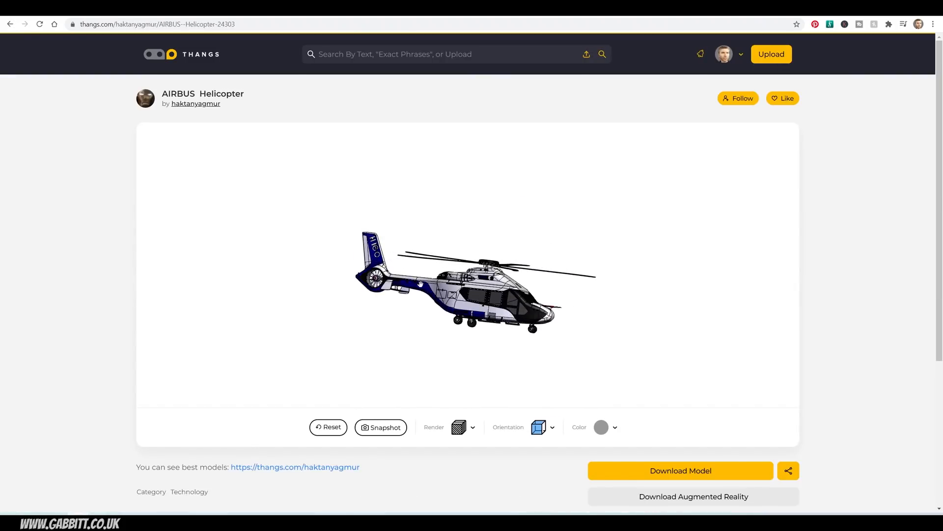